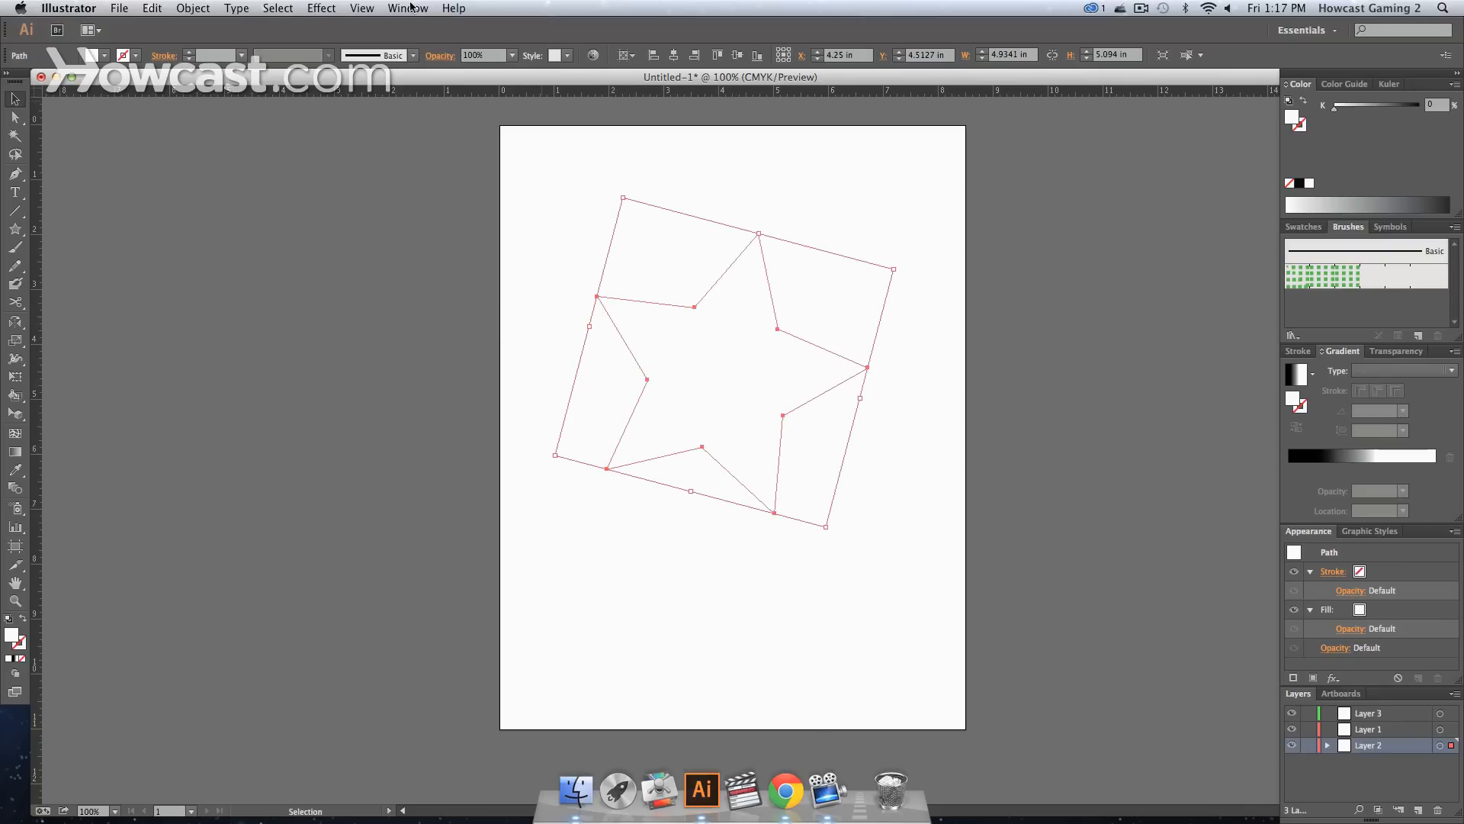
Show the Gradient panel from the Window menu with the star selected
click(406, 8)
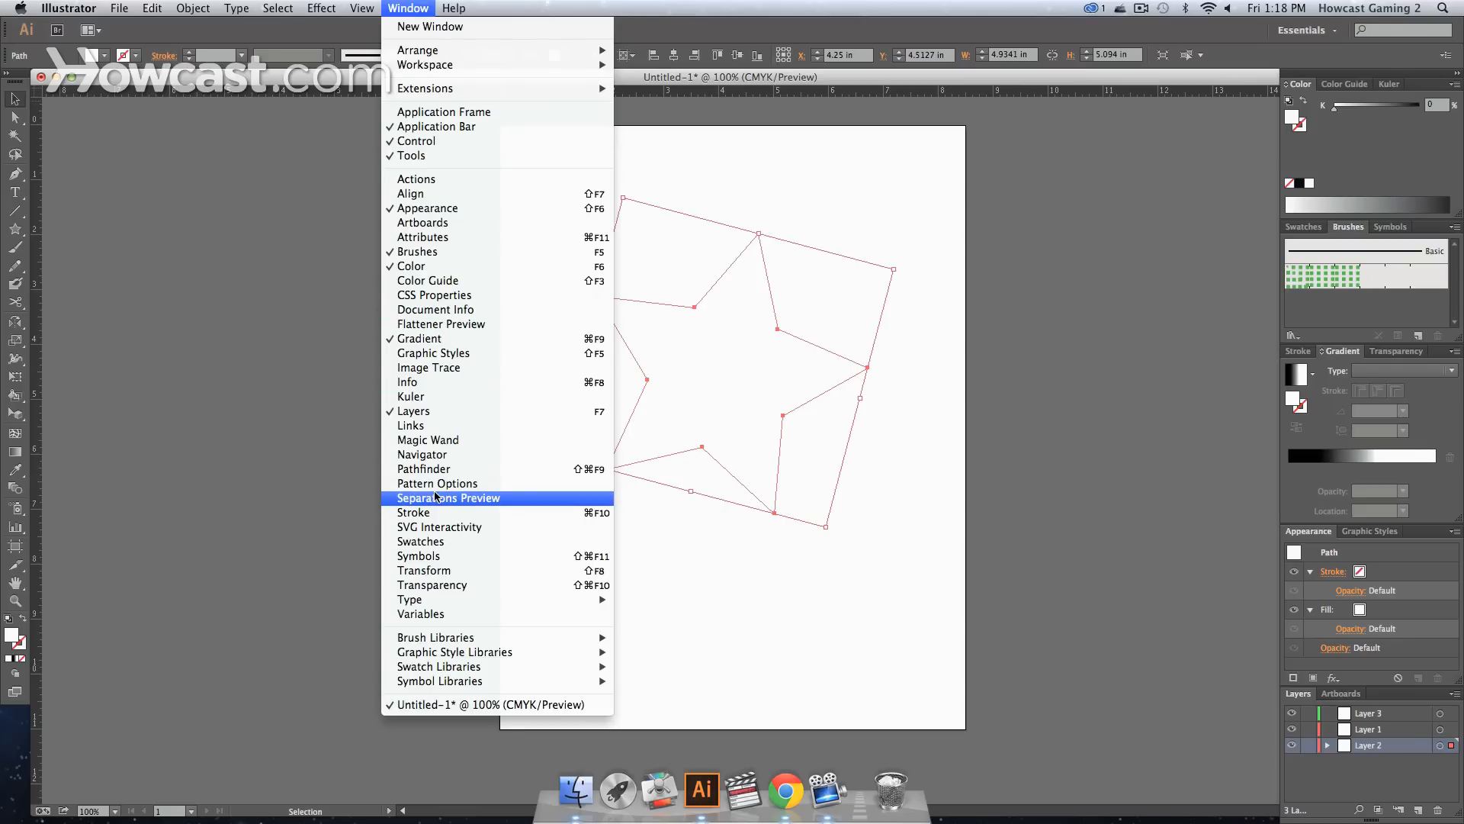
mouse_move(434, 295)
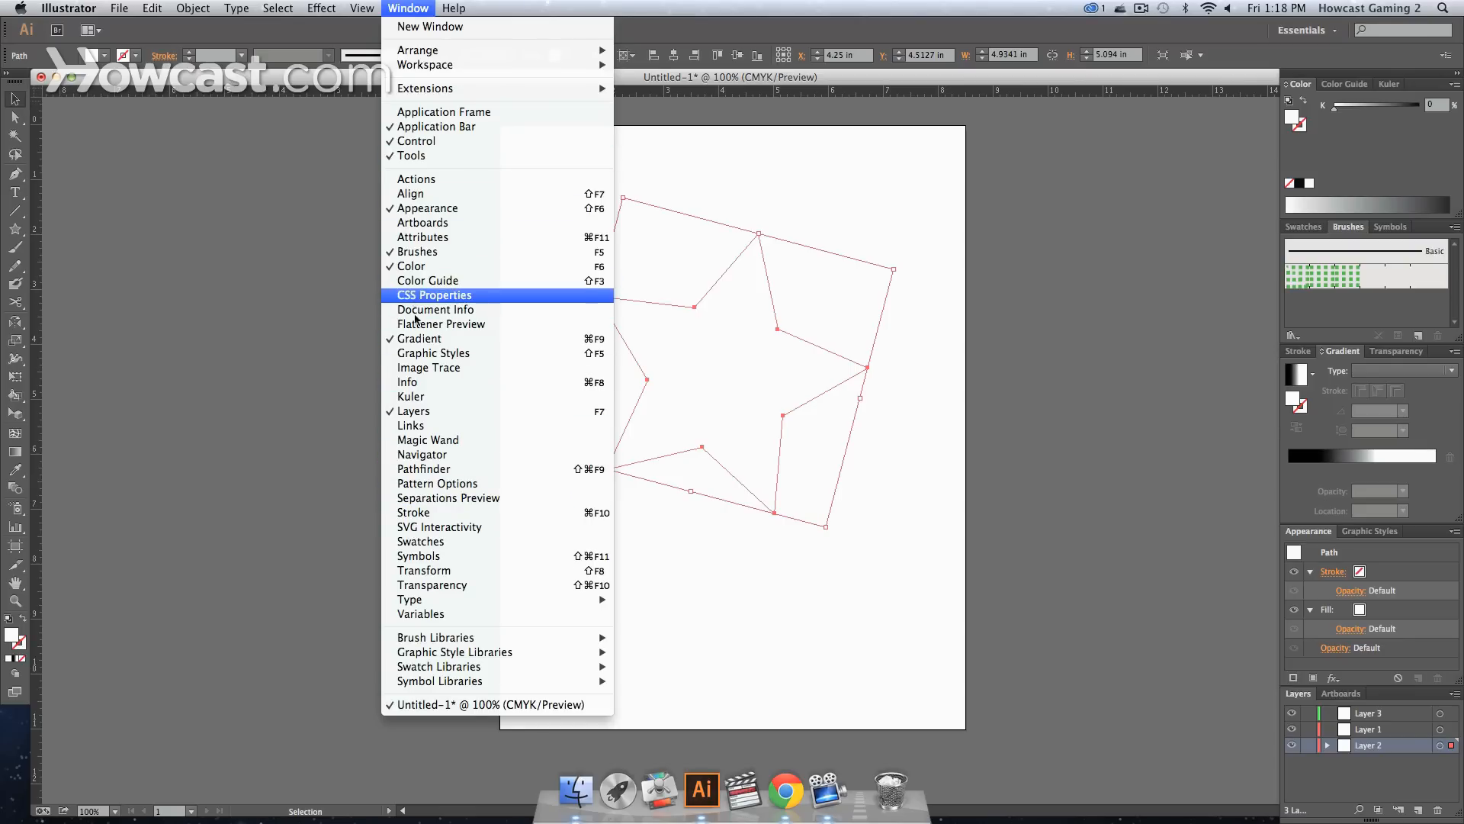
mouse_move(419, 339)
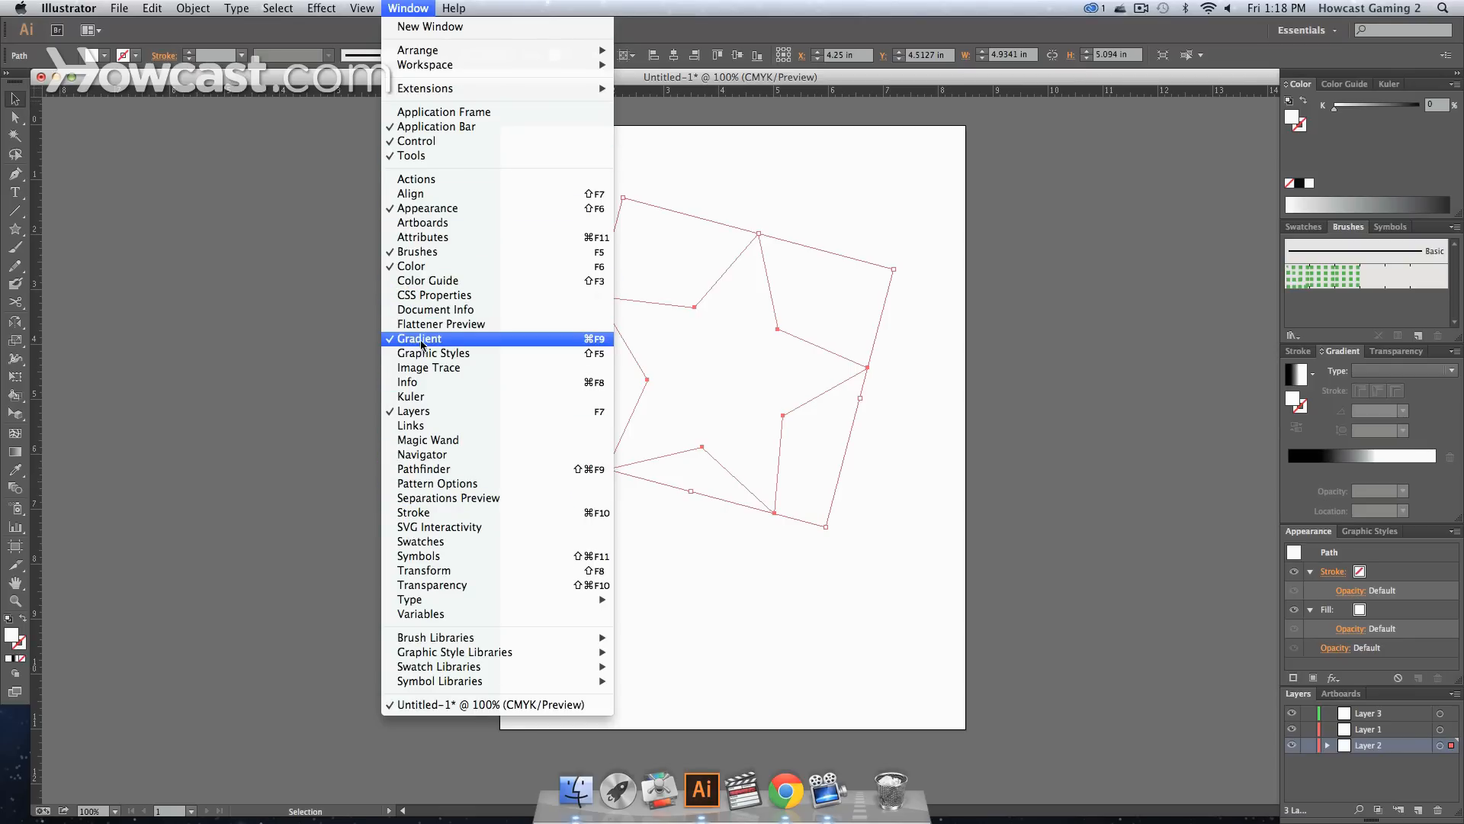
click(420, 339)
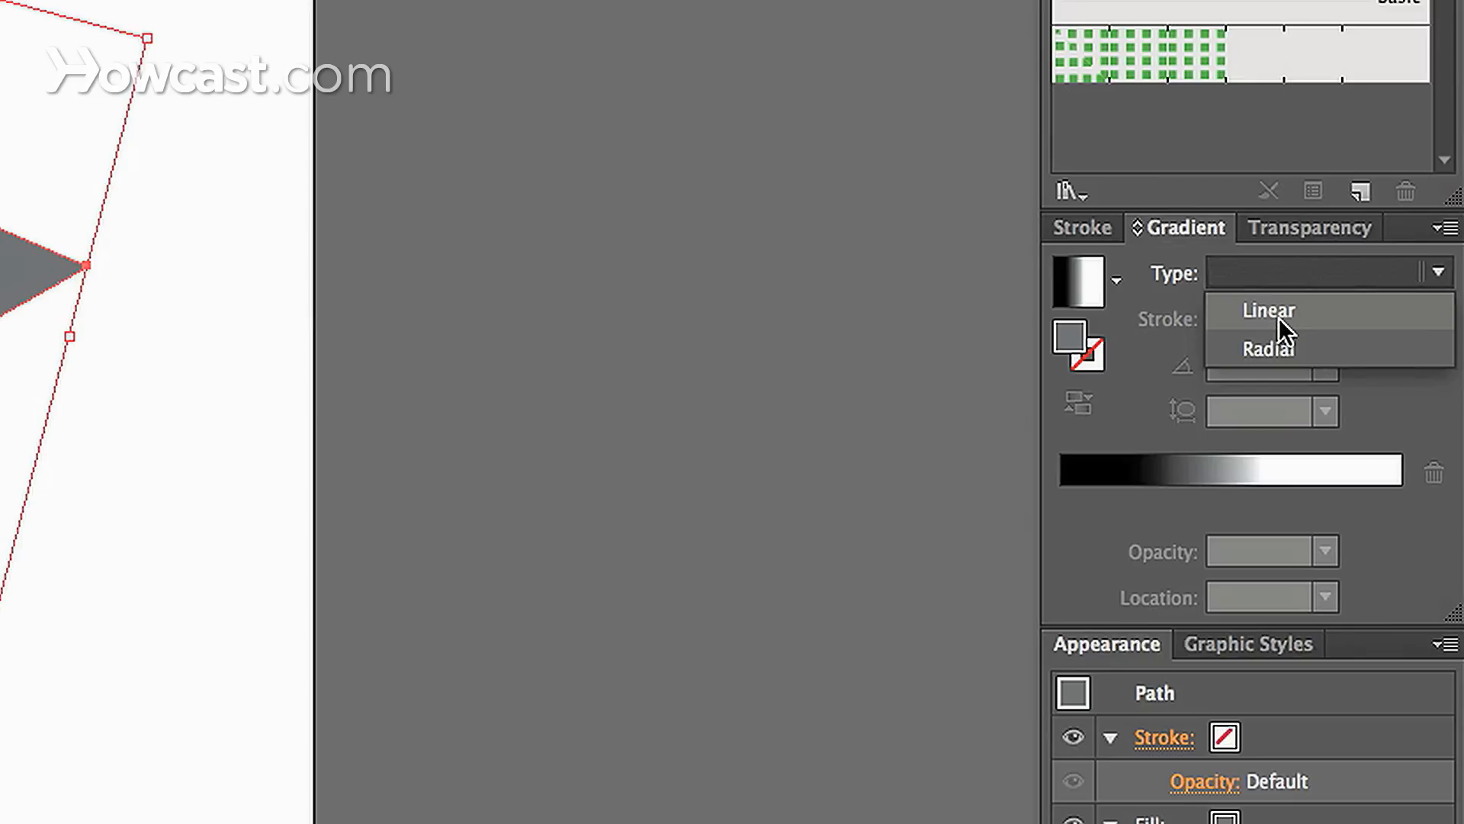
Make the star's gradient radial and move the black stop to 0% location
click(1270, 349)
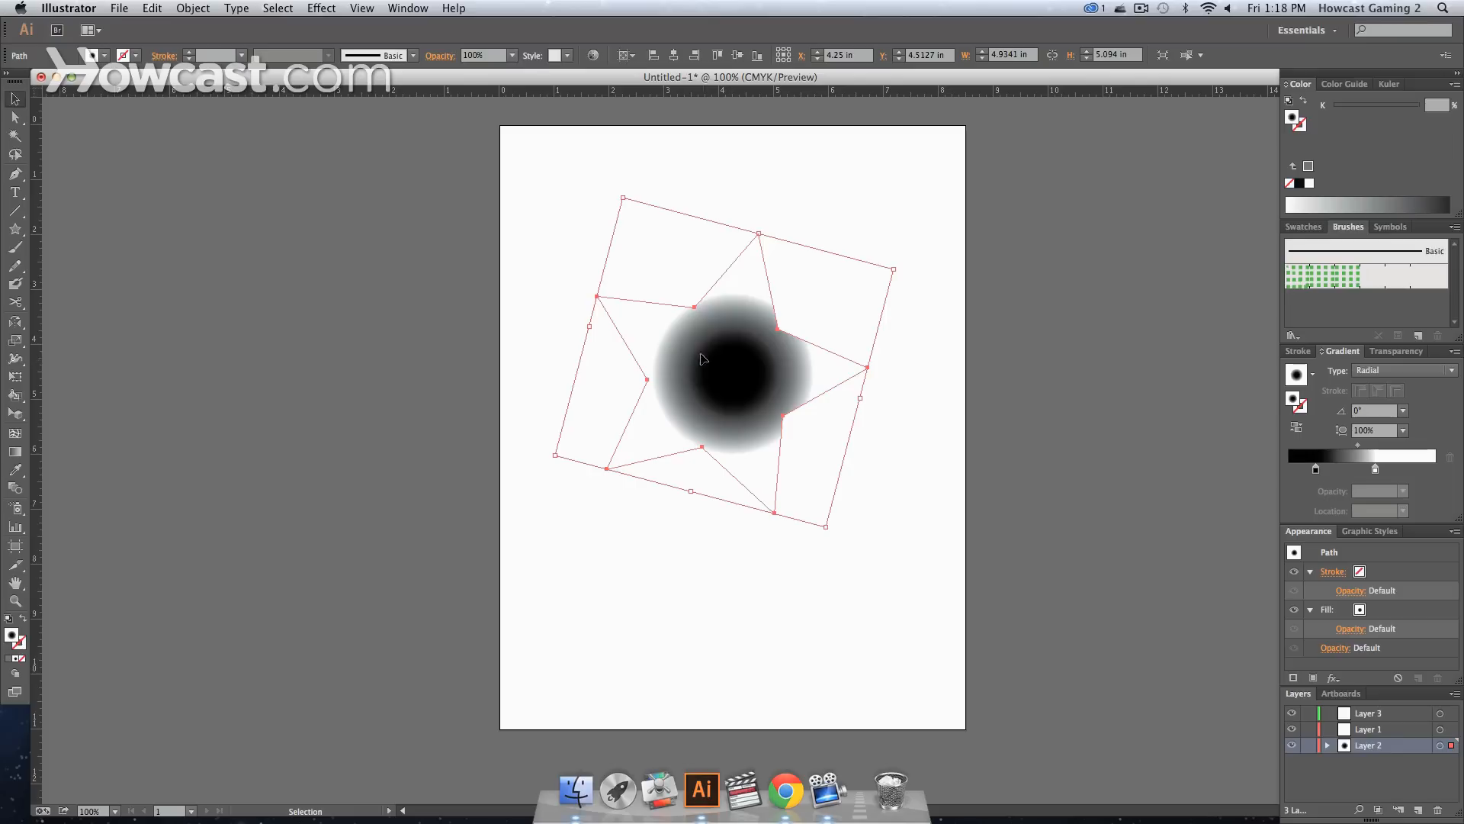
drag(703, 359, 707, 434)
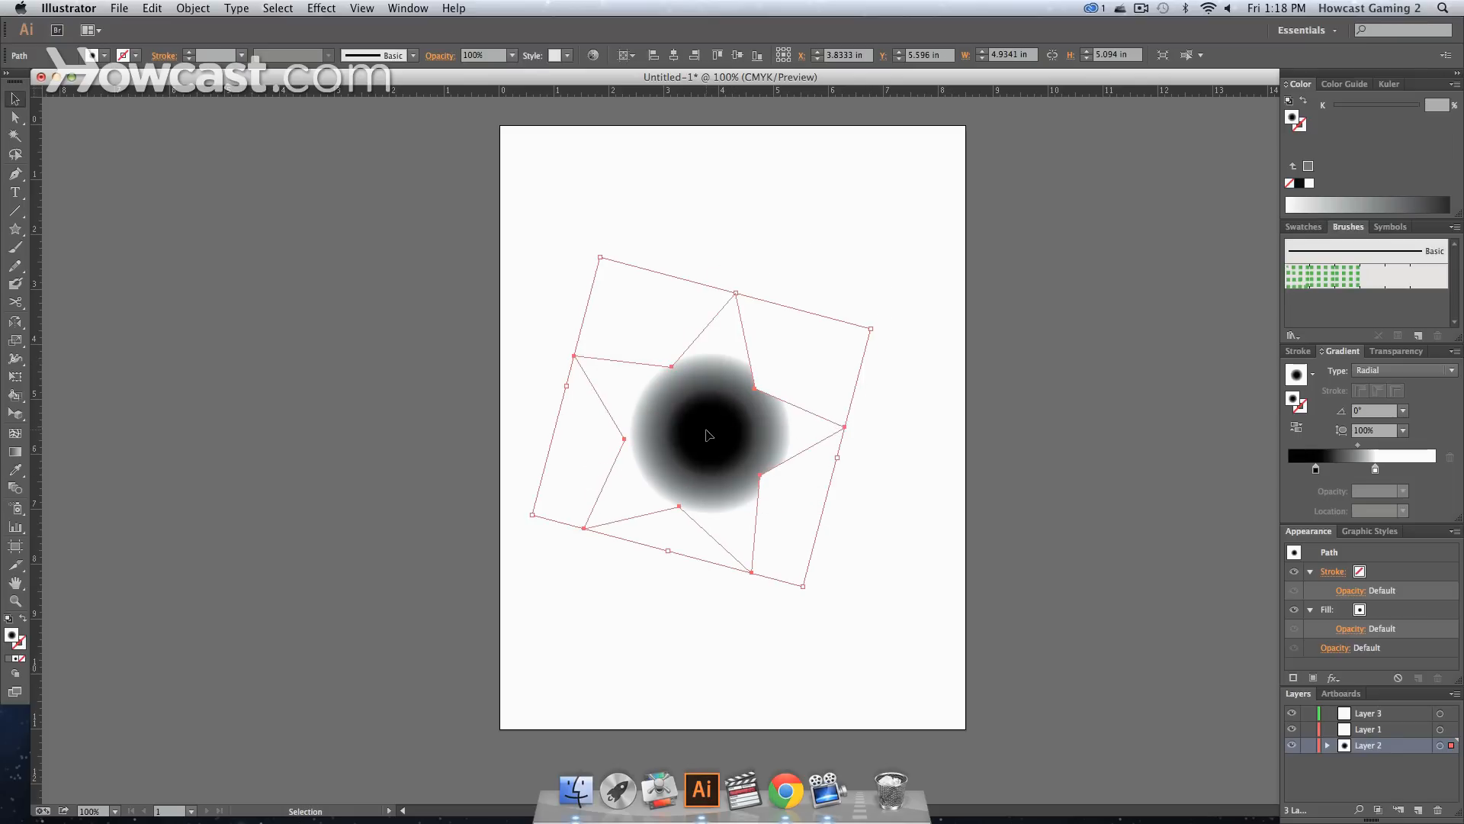
mouse_move(1247, 377)
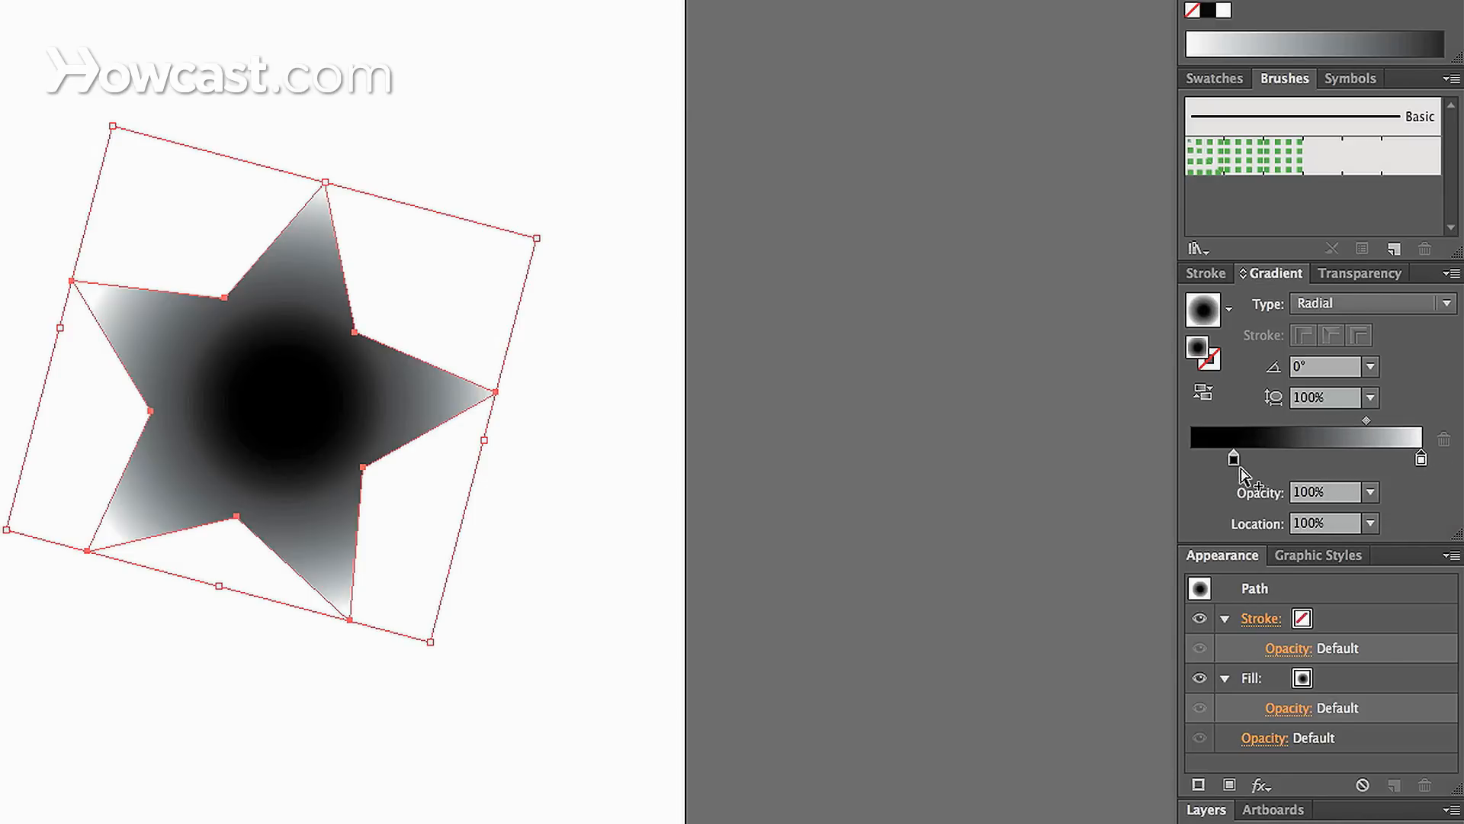
drag(1232, 457, 1218, 456)
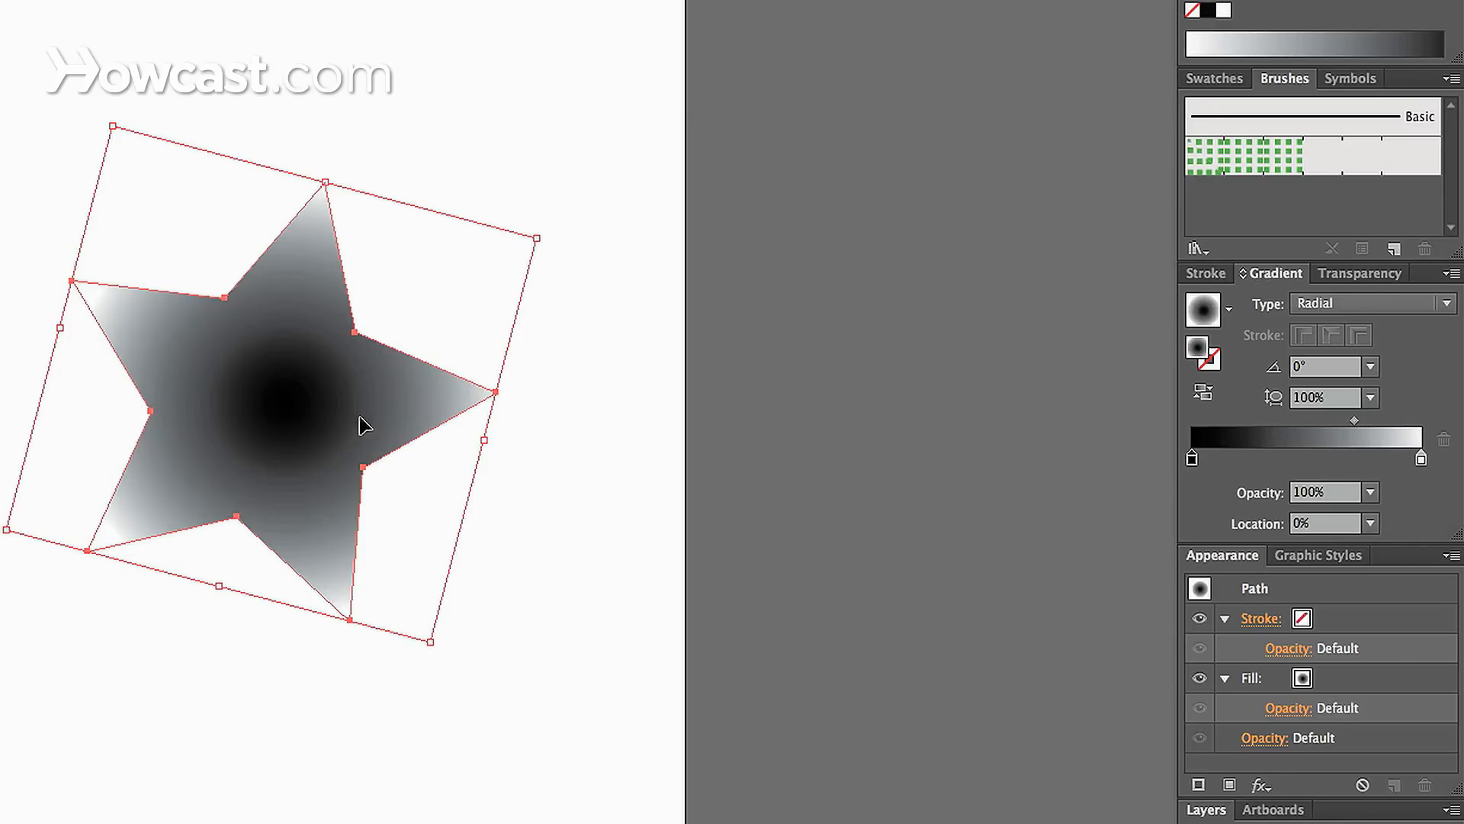
mouse_move(1201, 488)
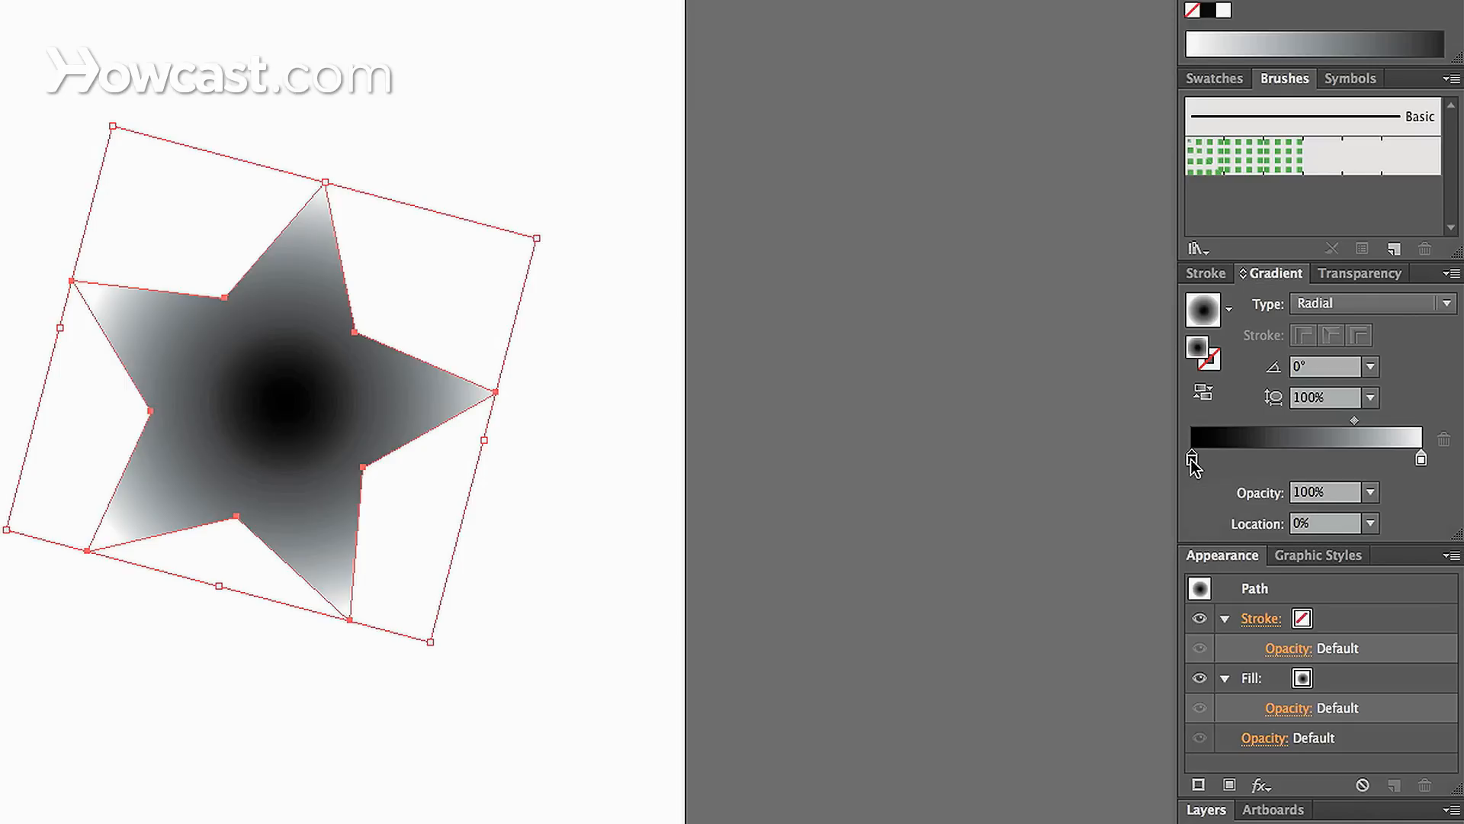
Switch the starting stop's colour to CMYK and set it to full cyan
click(1191, 457)
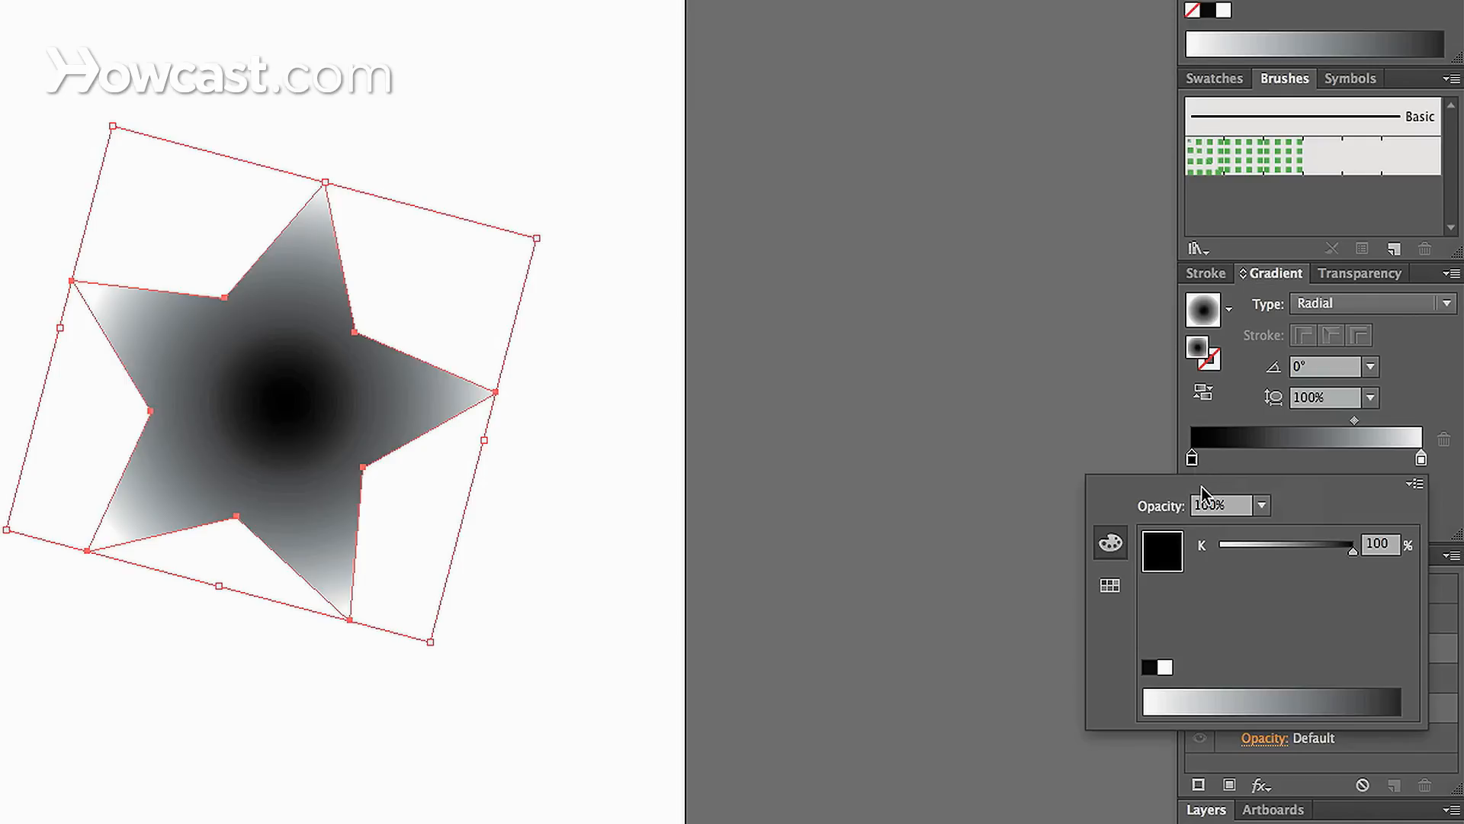
mouse_move(1201, 549)
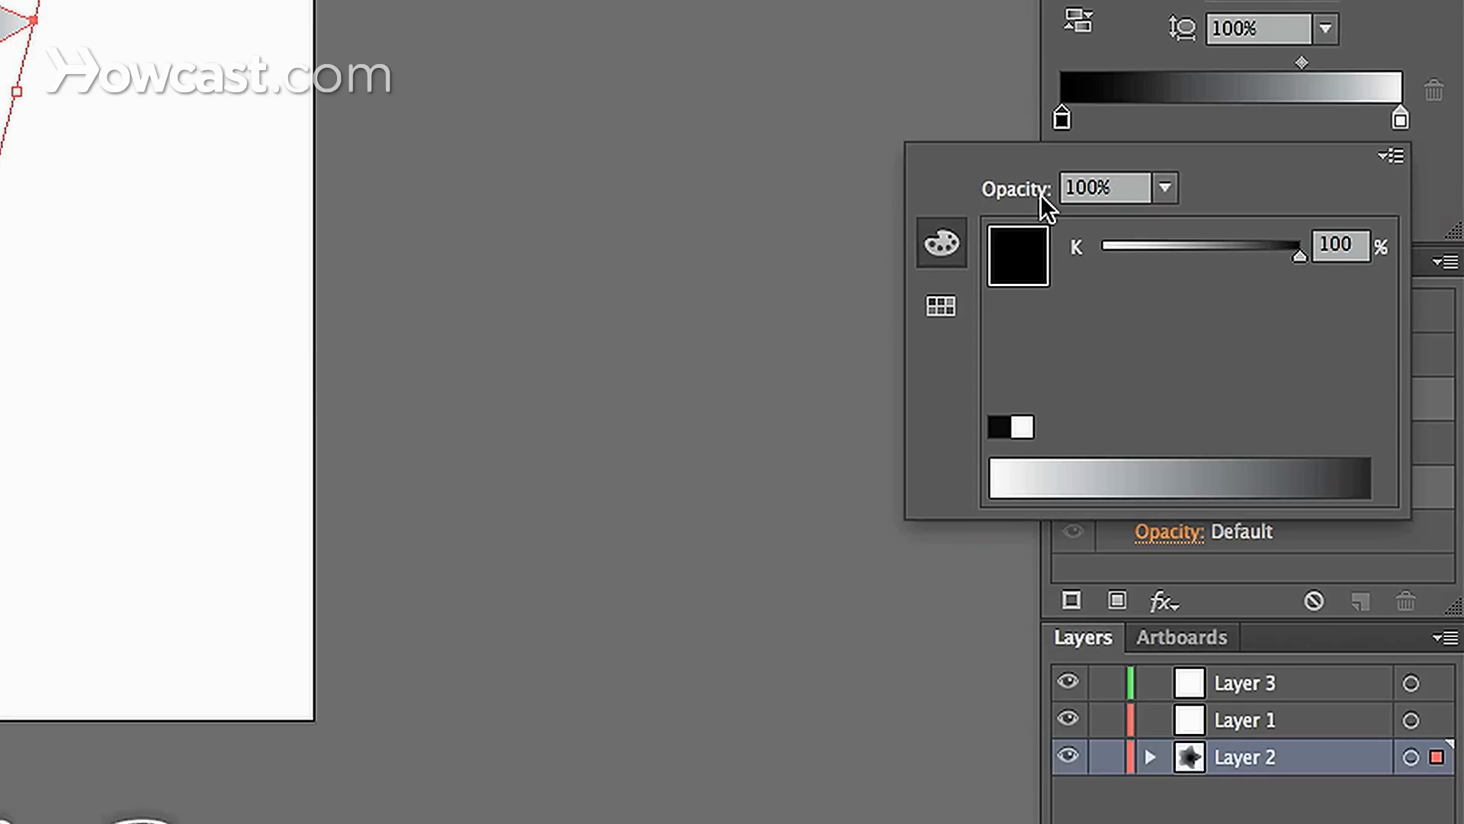
mouse_move(1195, 210)
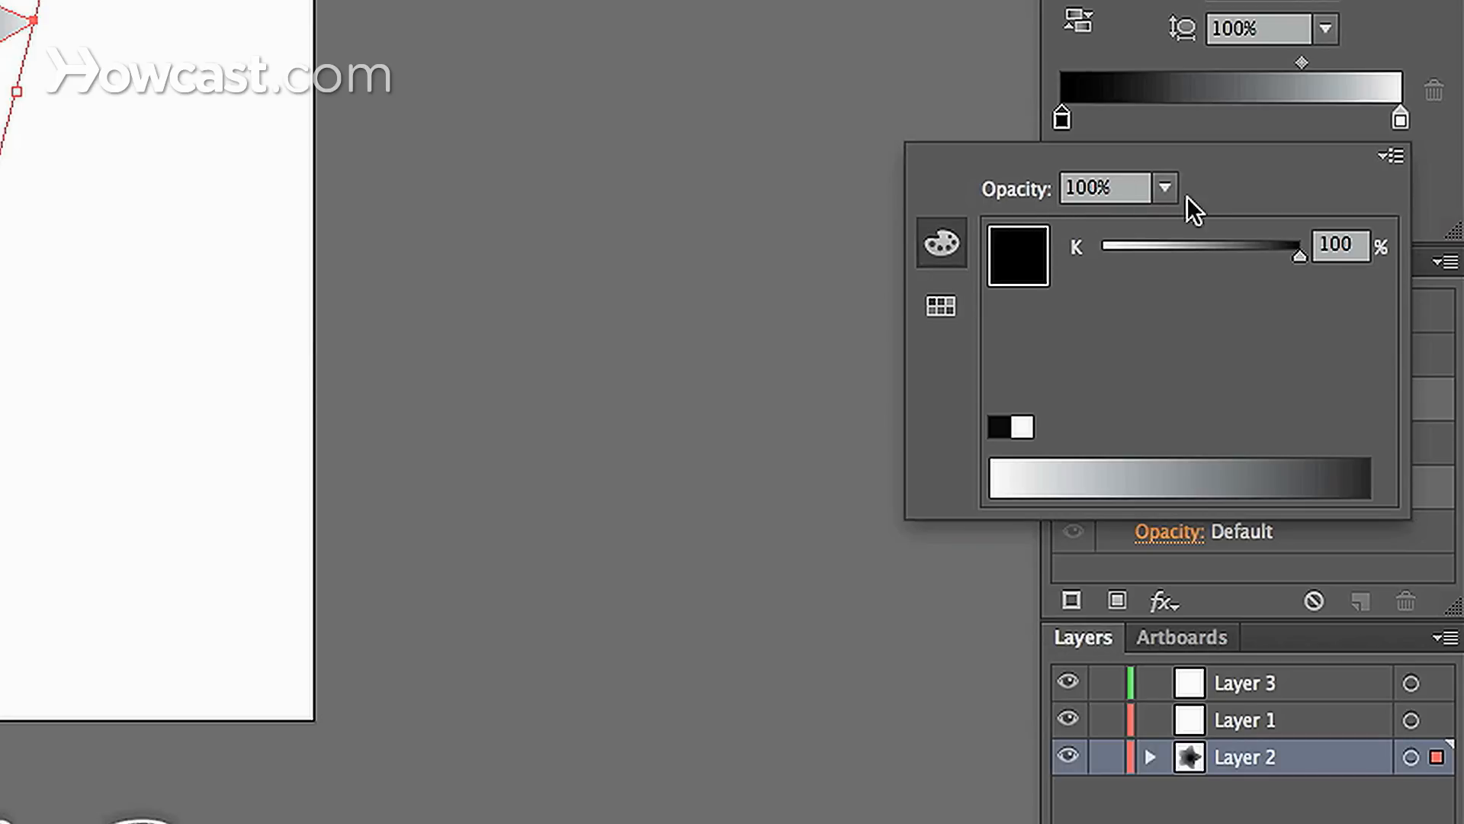
mouse_move(1098, 277)
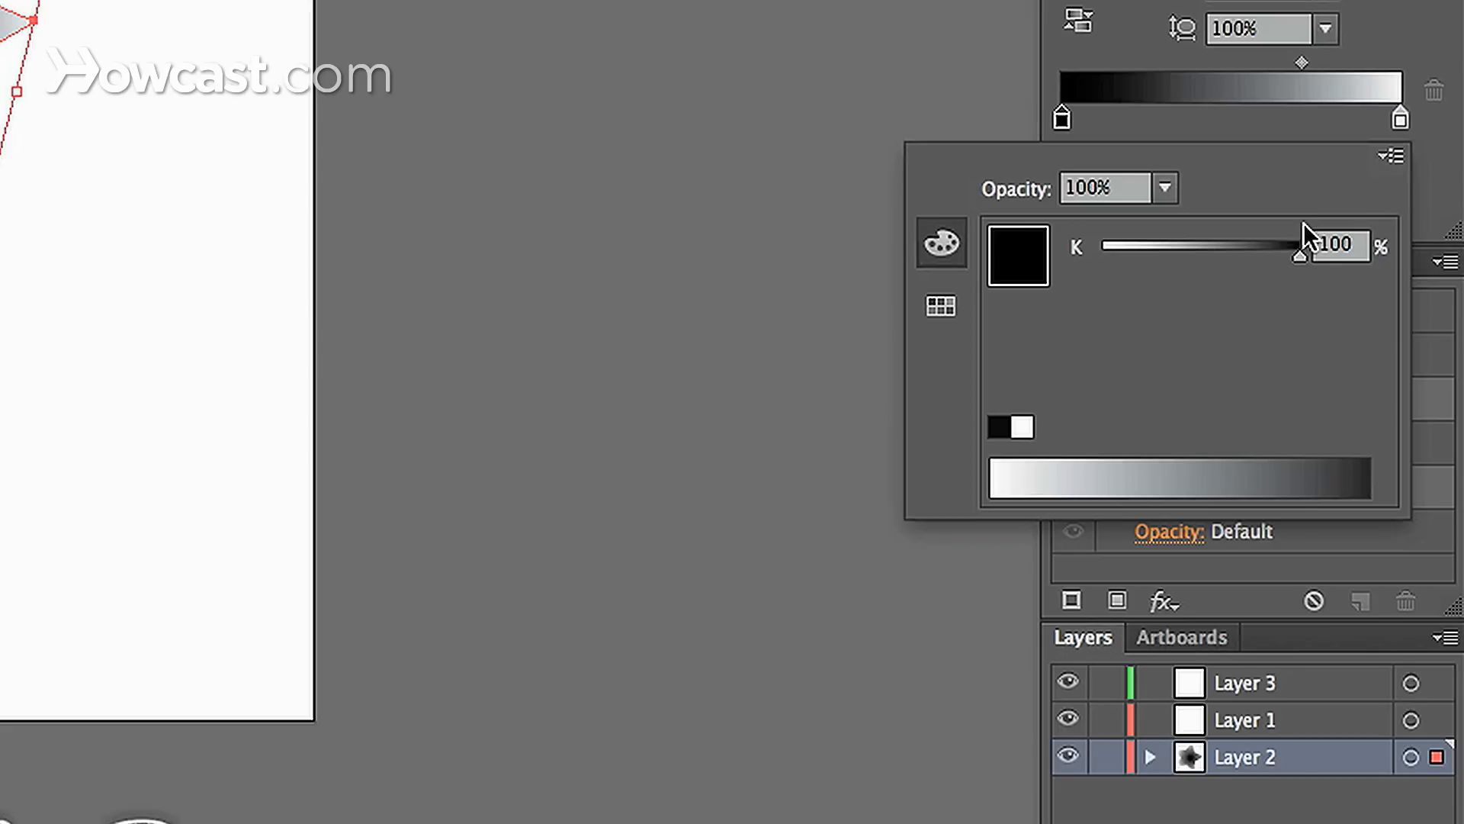
click(1391, 156)
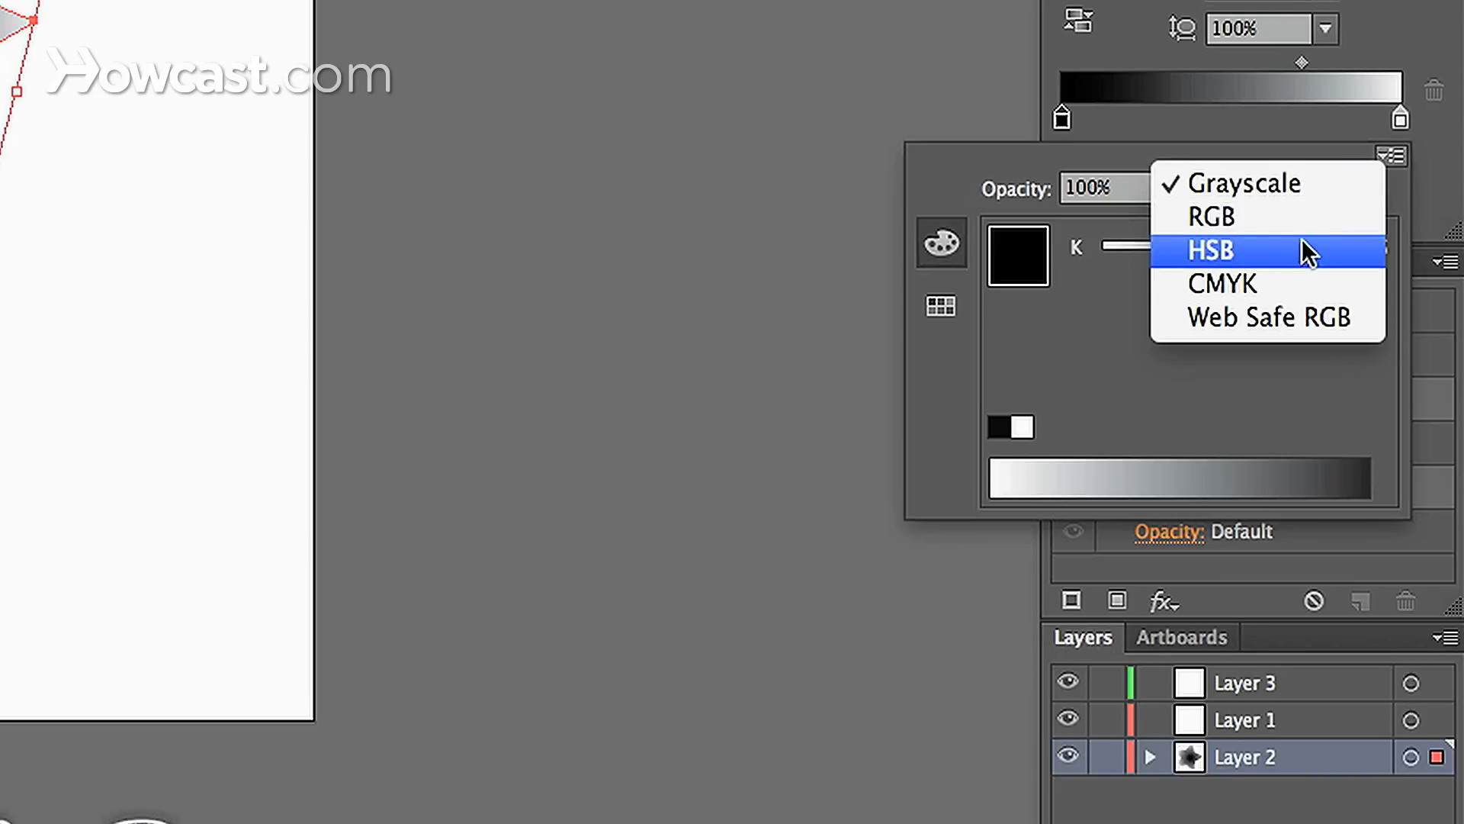
mouse_move(1299, 291)
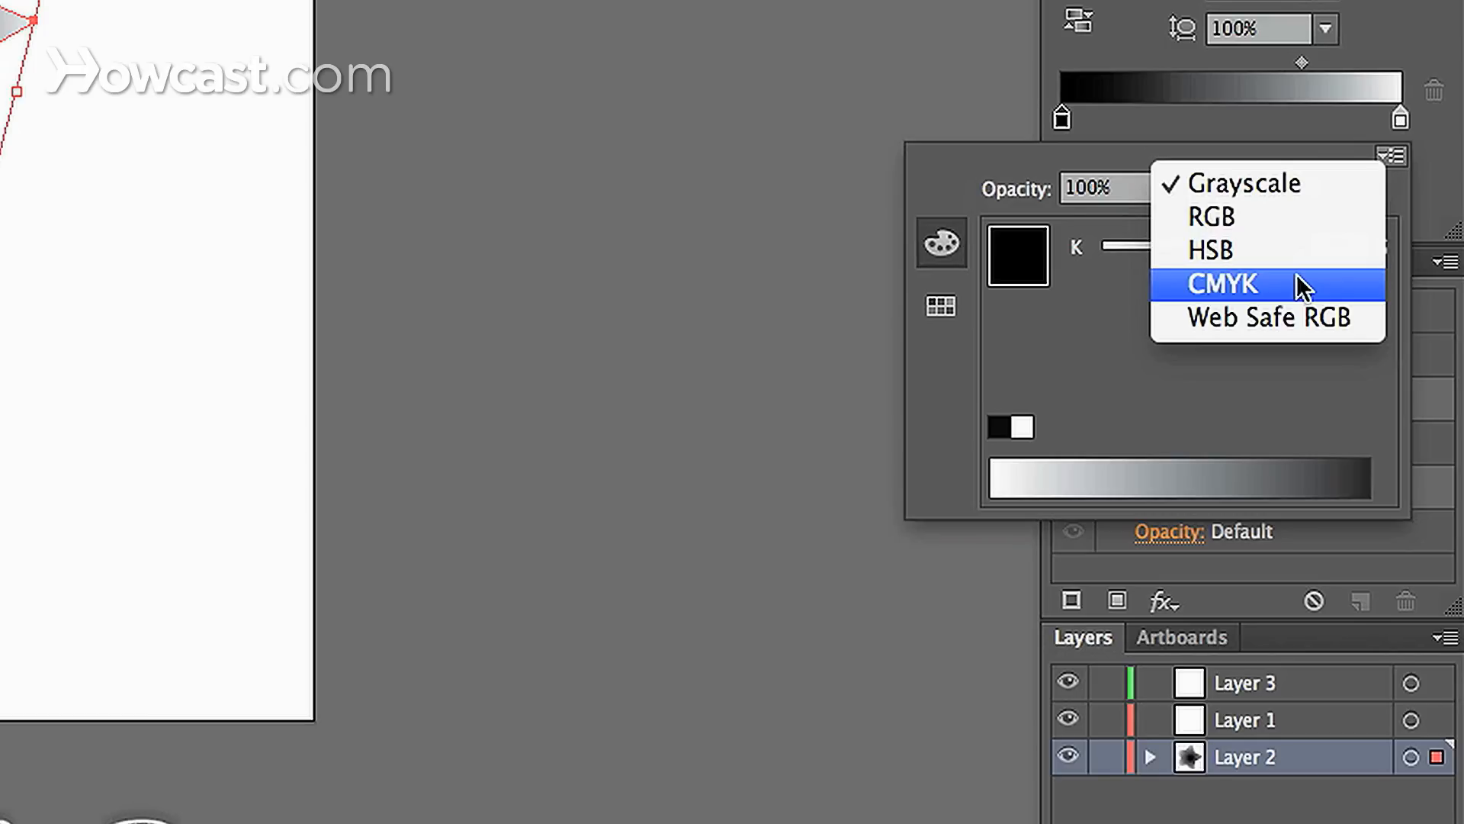
click(1222, 285)
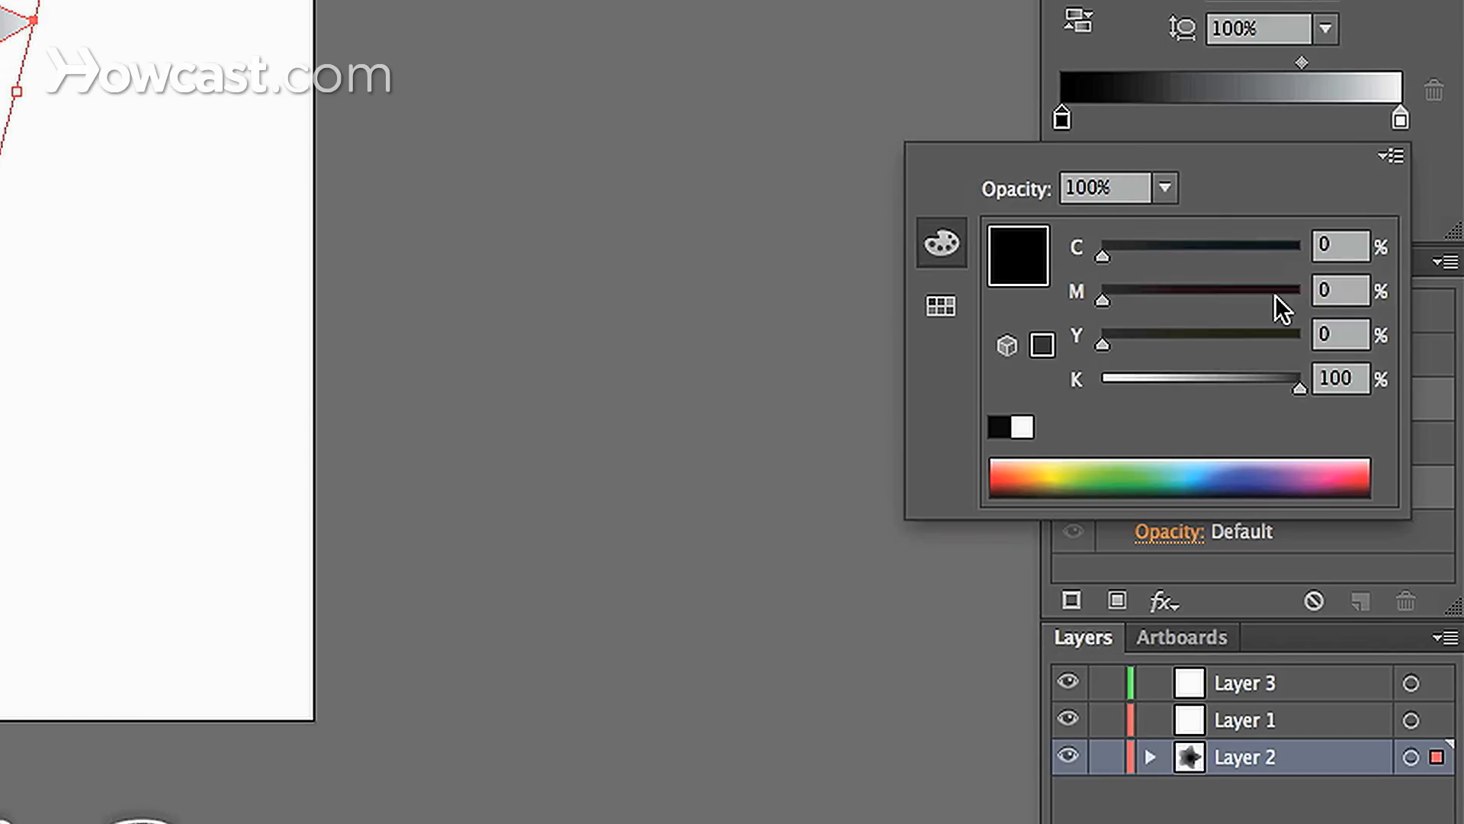
drag(1298, 378, 1102, 383)
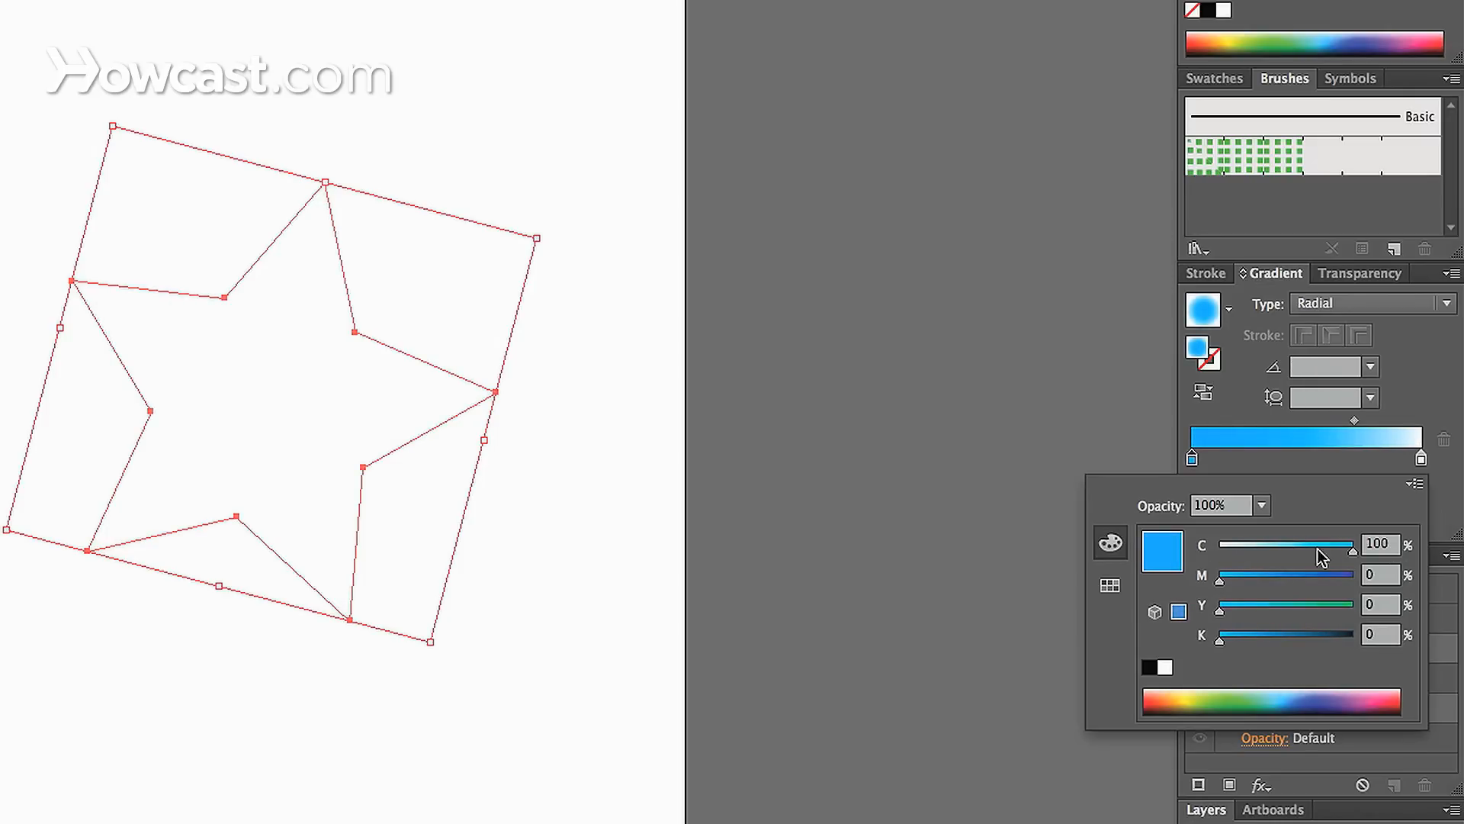
Push the start colour to C 100 and apply the cyan-to-white gradient to the star
drag(1353, 545, 1254, 545)
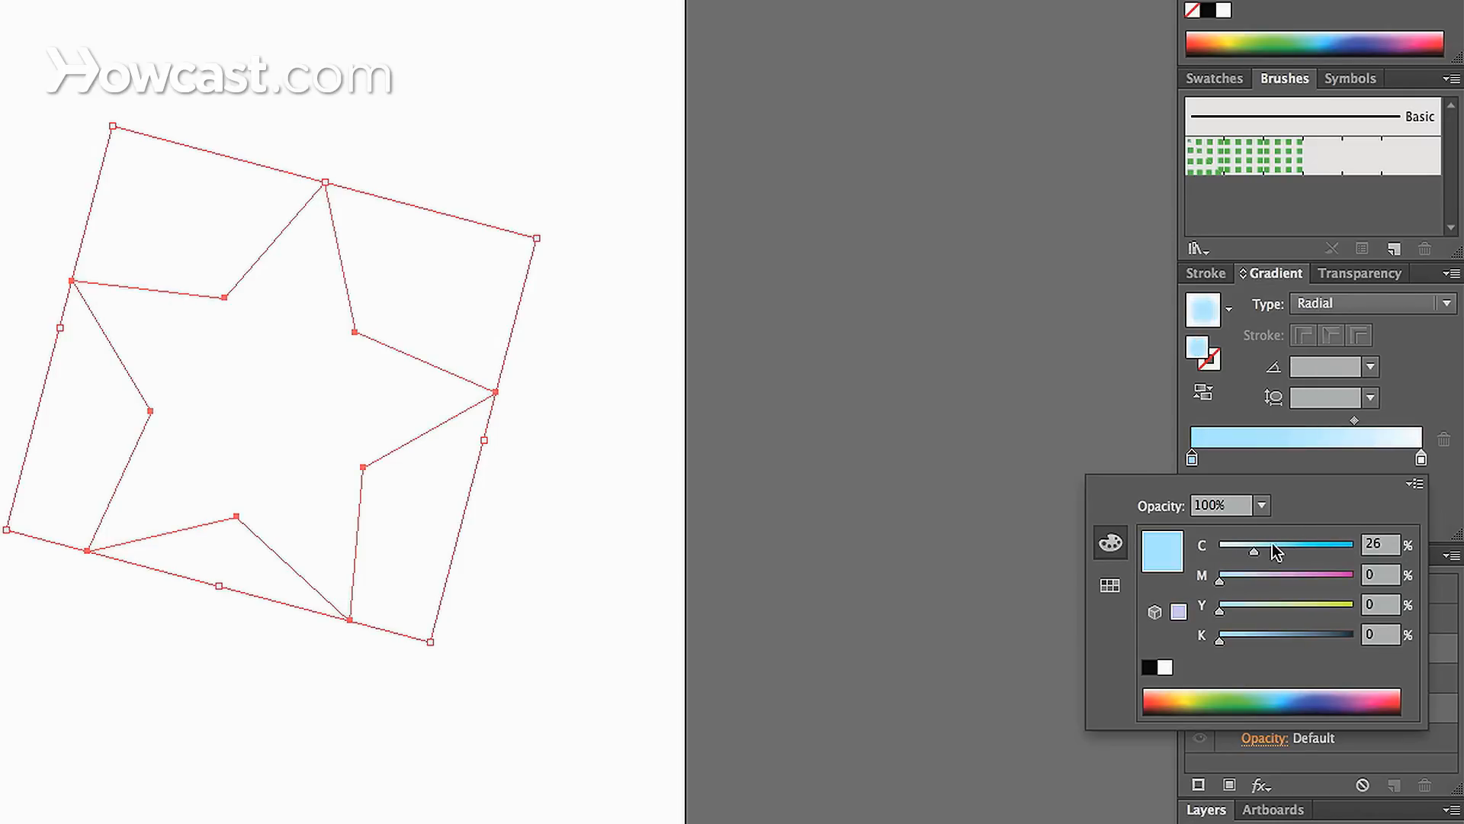
drag(1255, 544, 1289, 545)
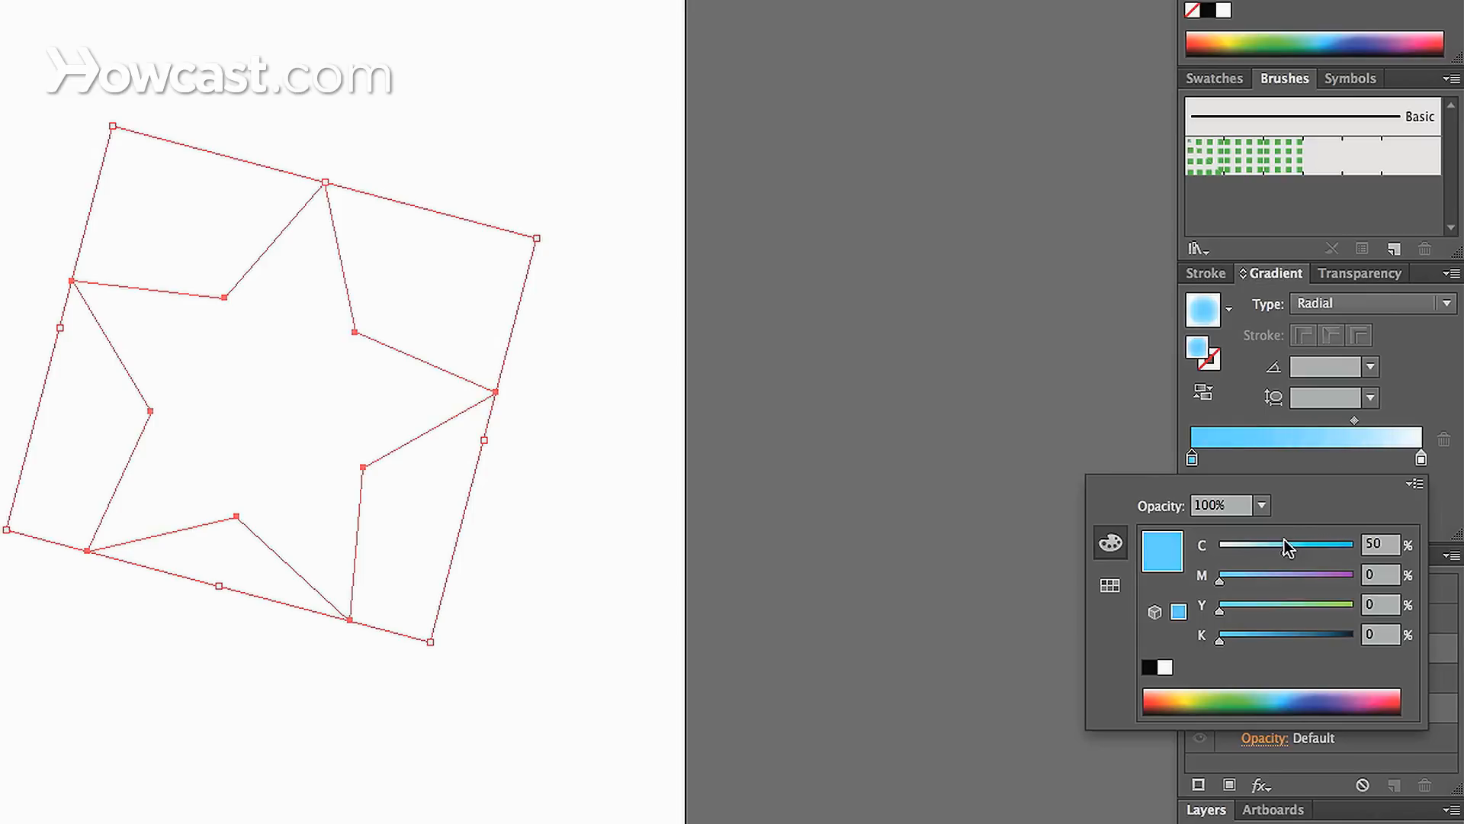
drag(1287, 544, 1359, 545)
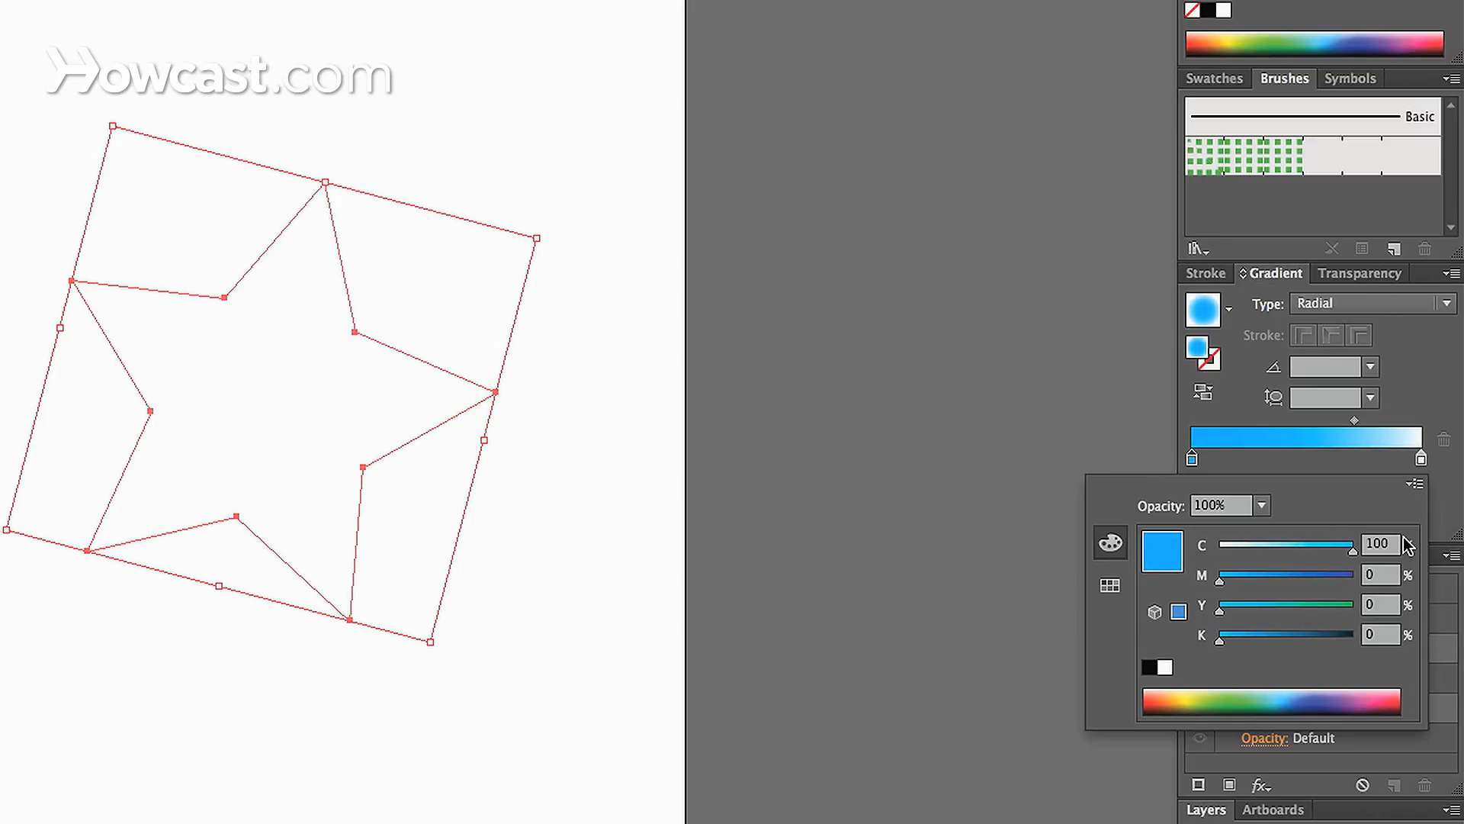
drag(1391, 546, 1307, 545)
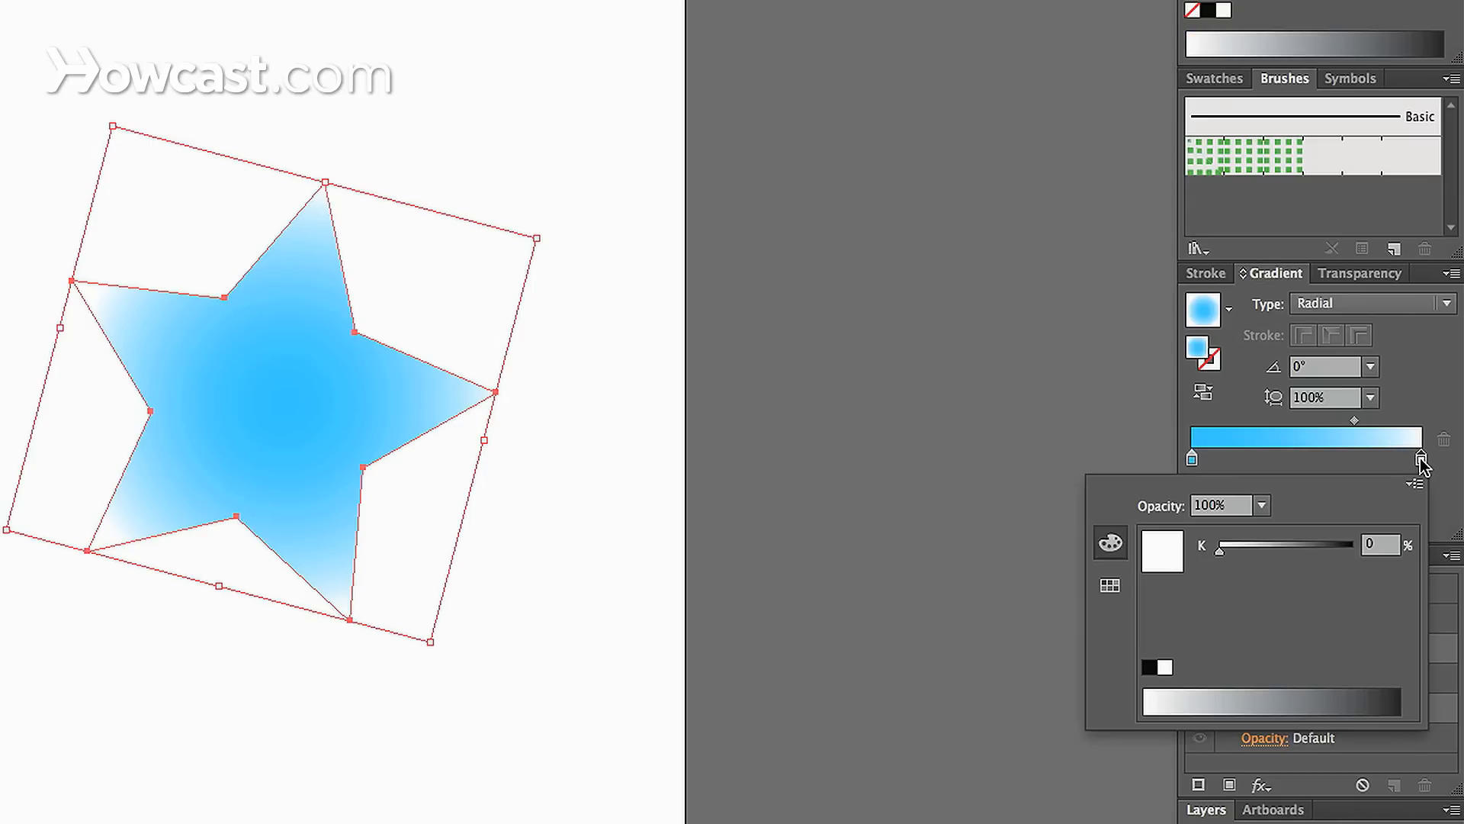
Set the end stop to CMYK magenta and shift the midpoint to about 48.5%
click(1414, 483)
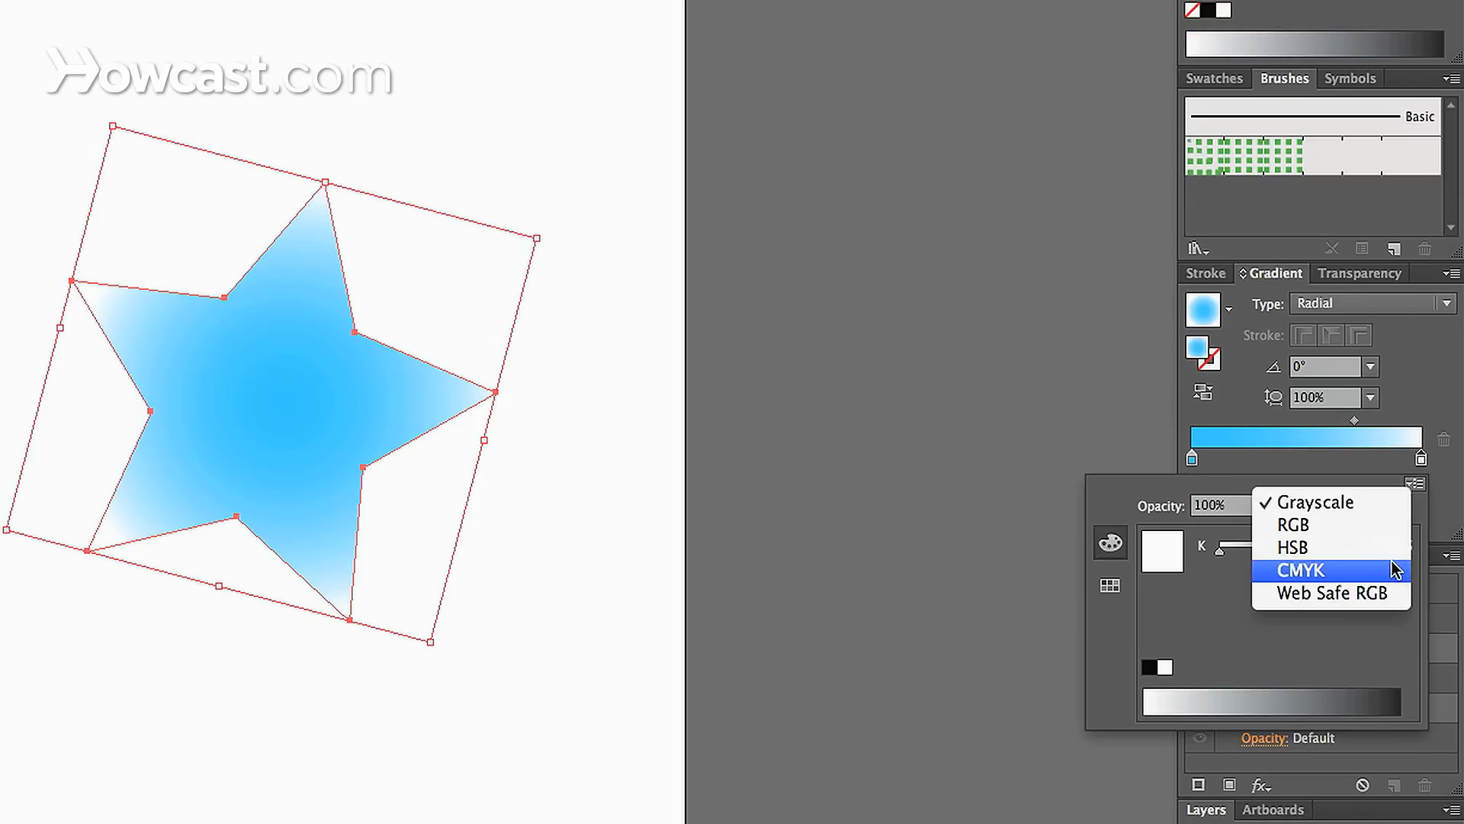
click(1301, 570)
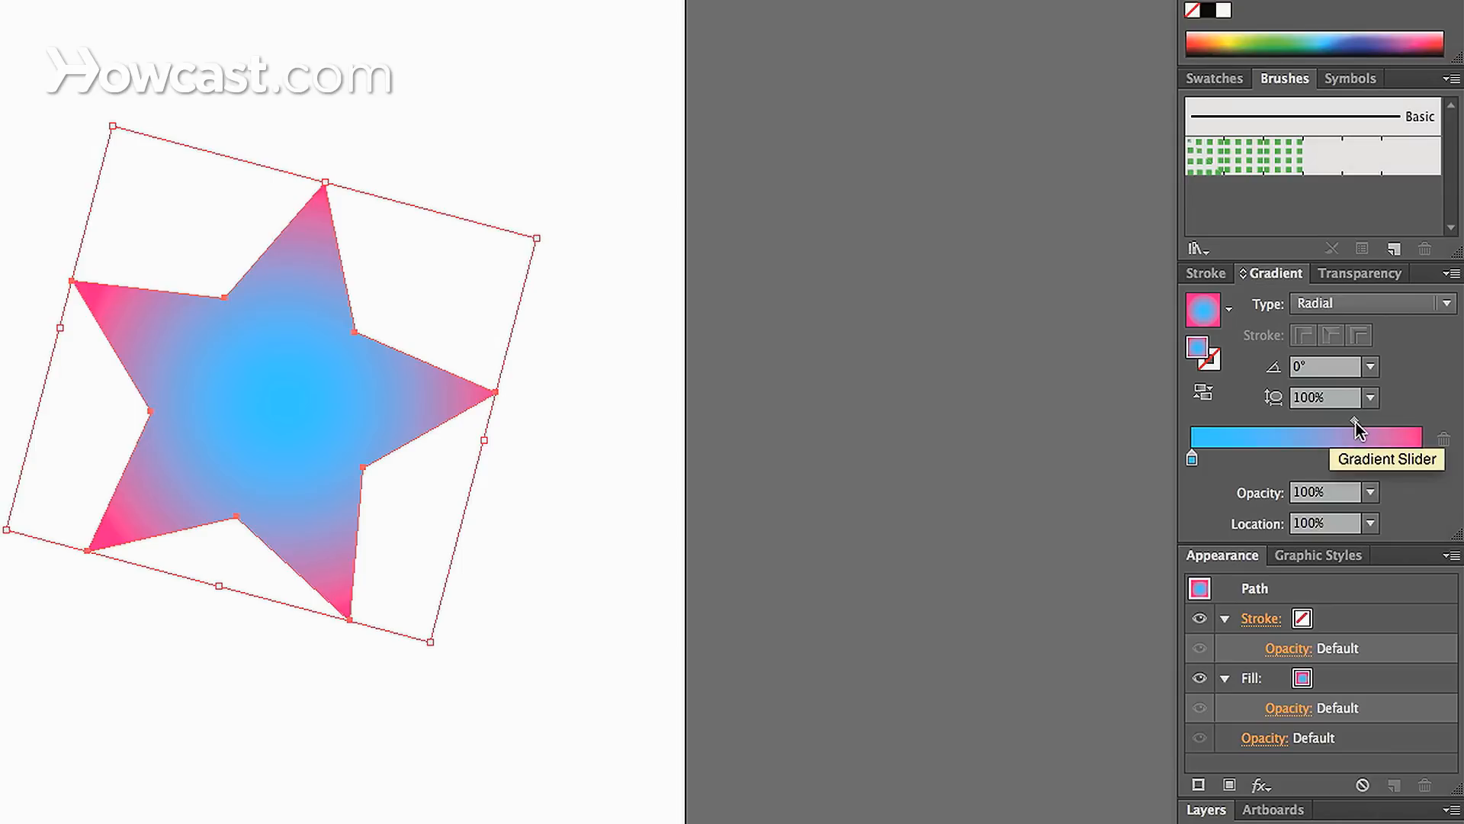
drag(1357, 425, 1301, 431)
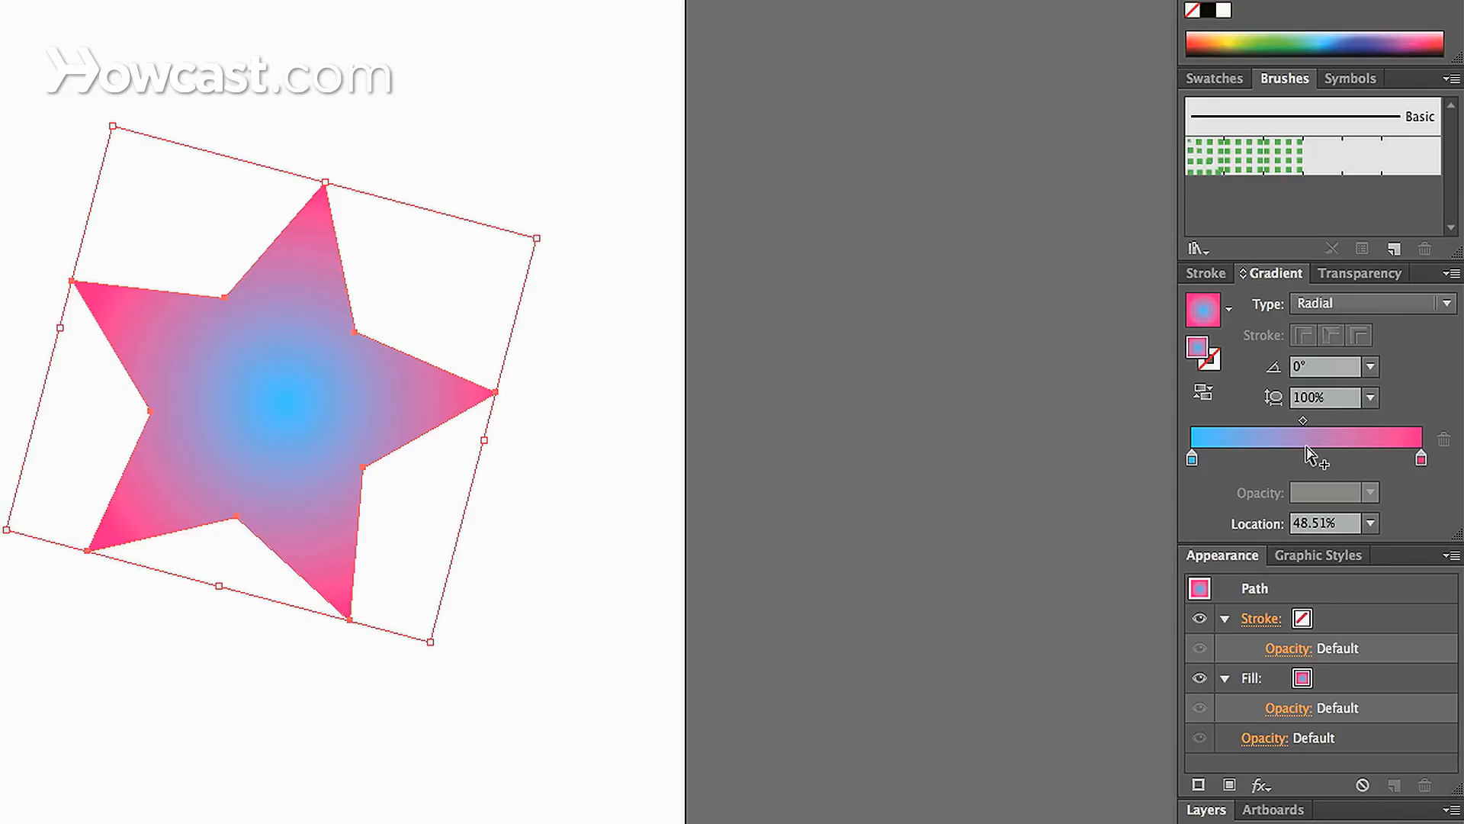
mouse_move(1307, 428)
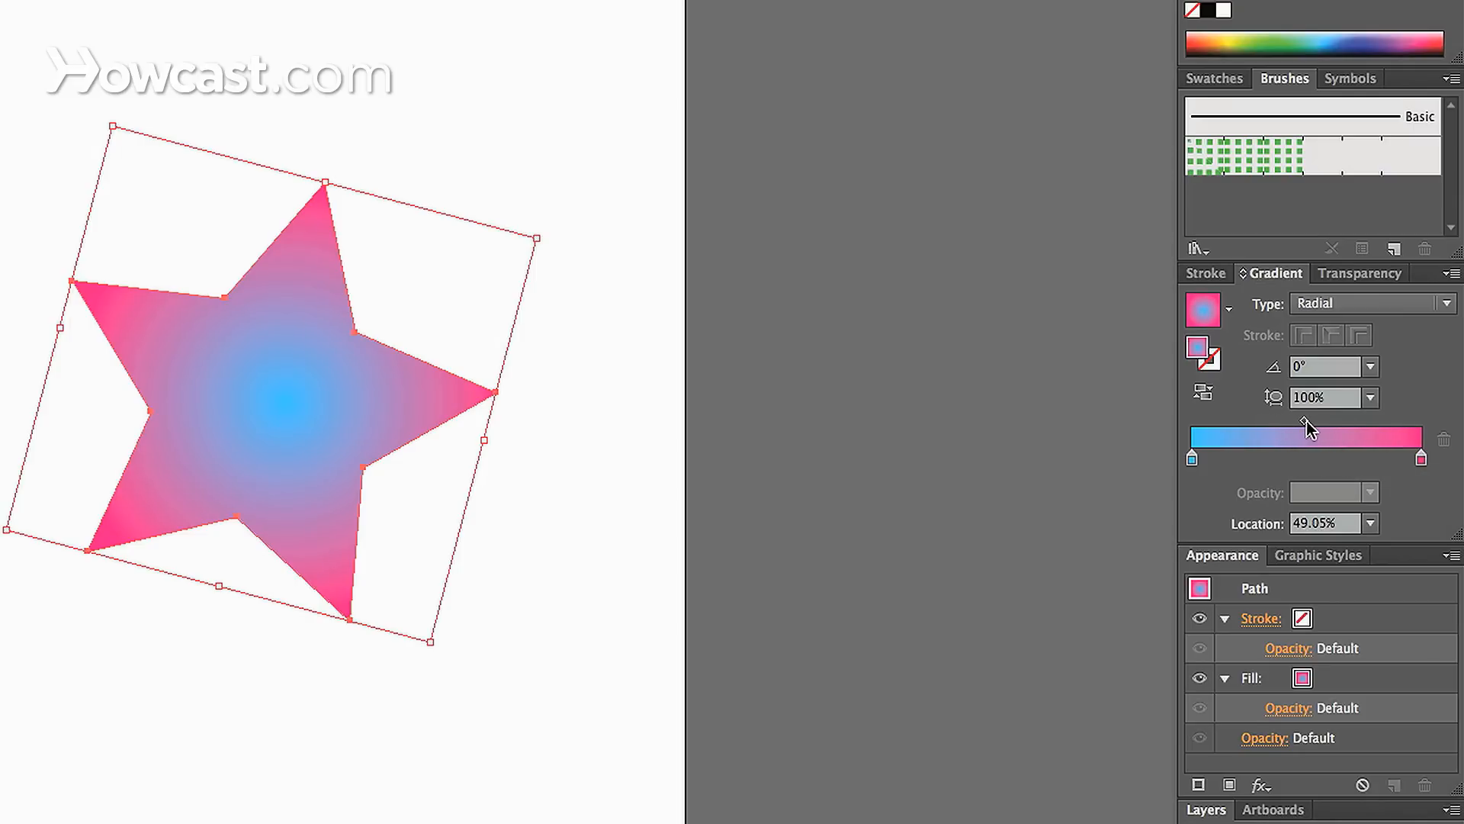
mouse_move(1268, 466)
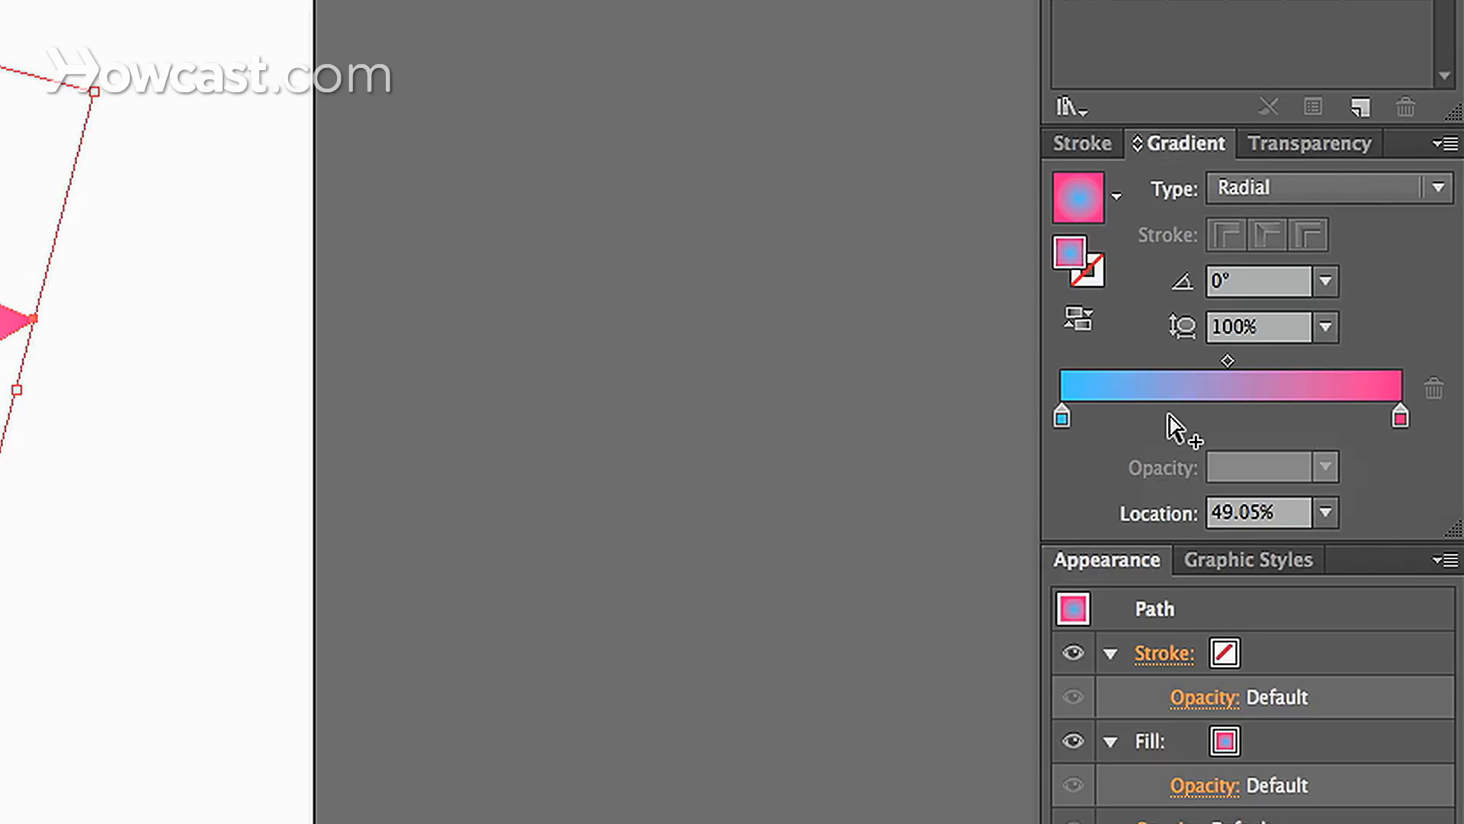
Add a third purple-magenta stop and settle it near 40.9% along the slider
click(1170, 415)
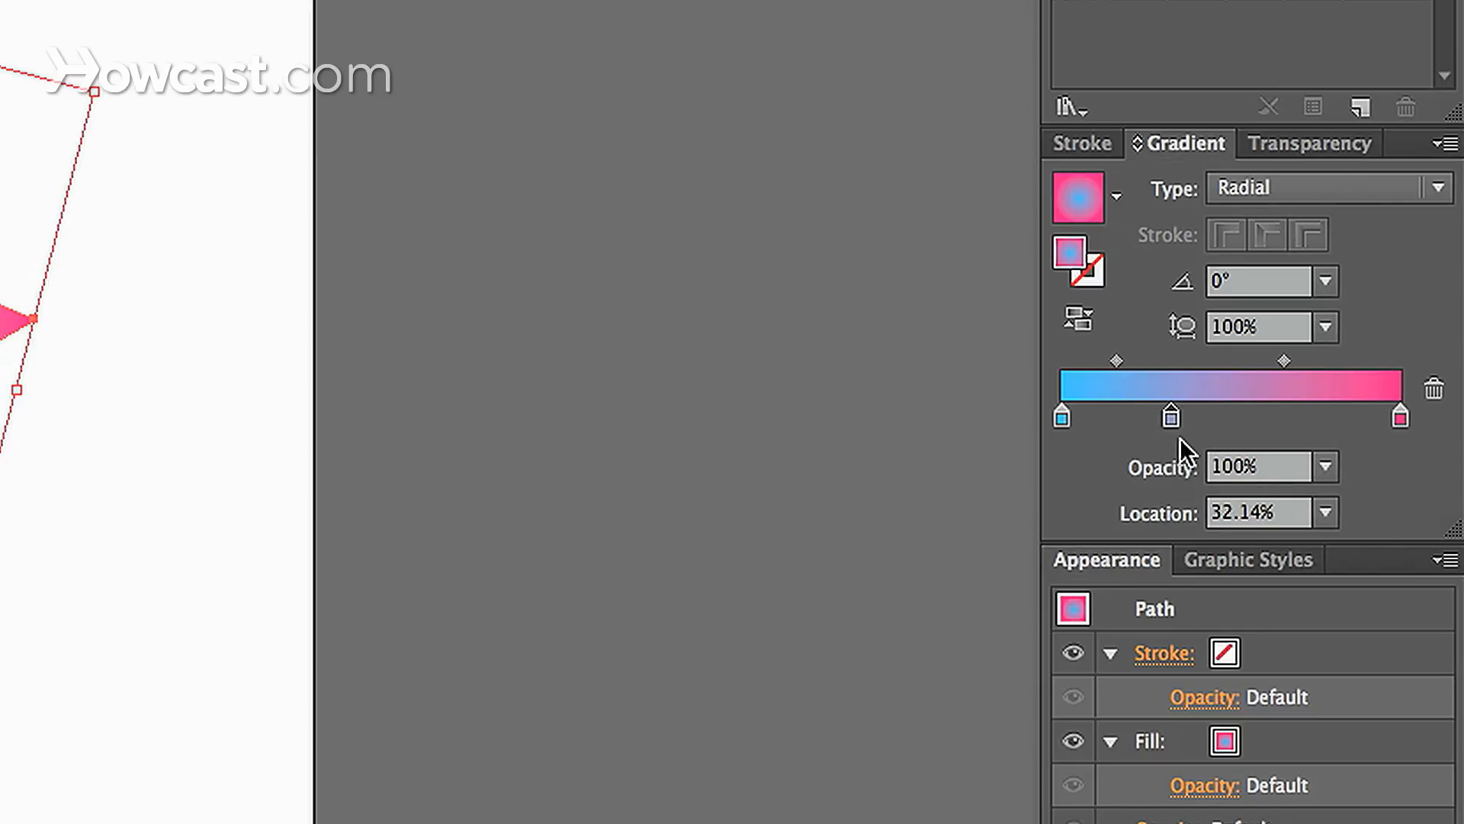
mouse_move(1182, 376)
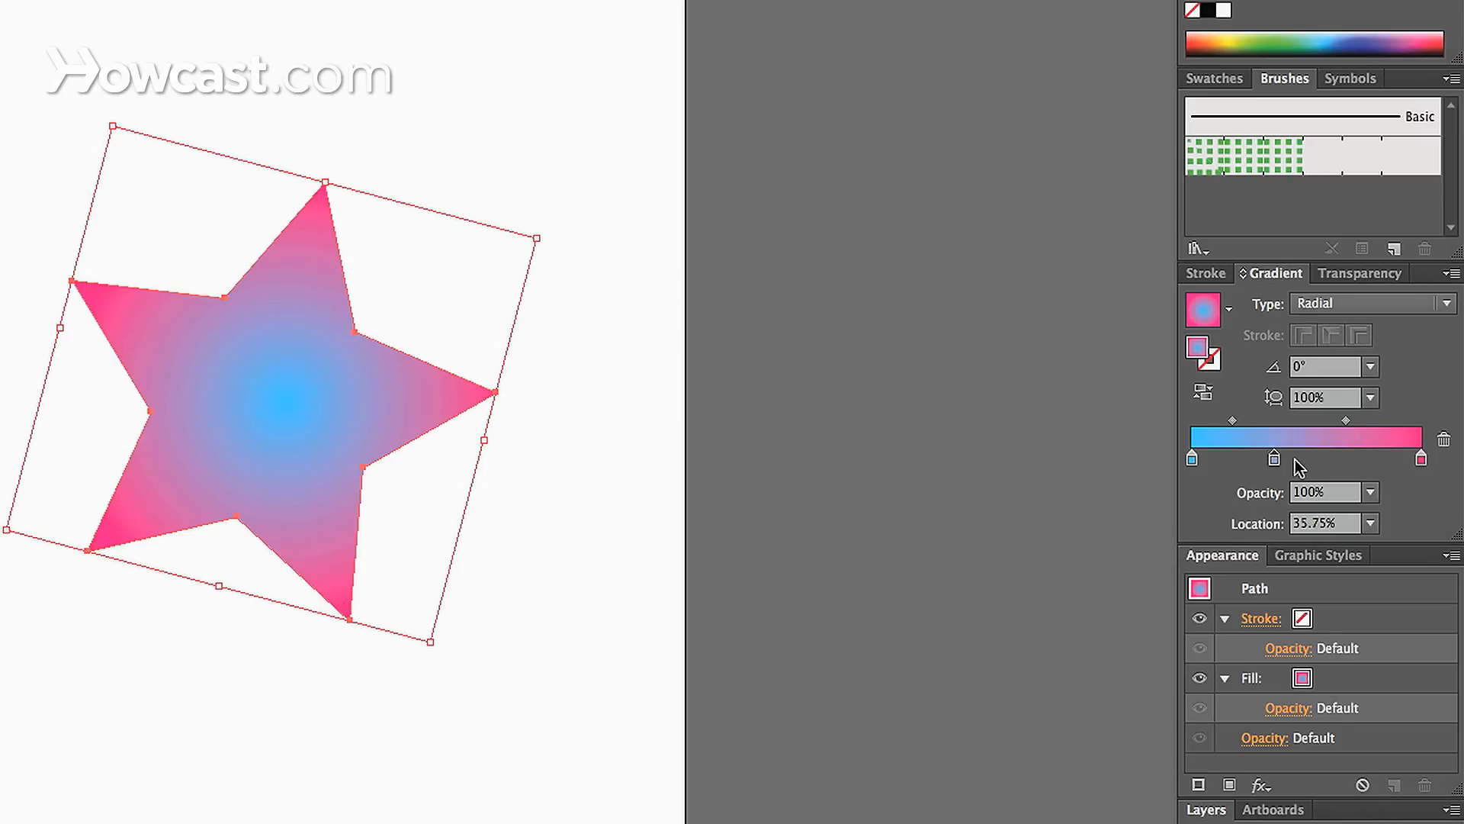
drag(1273, 457, 1347, 458)
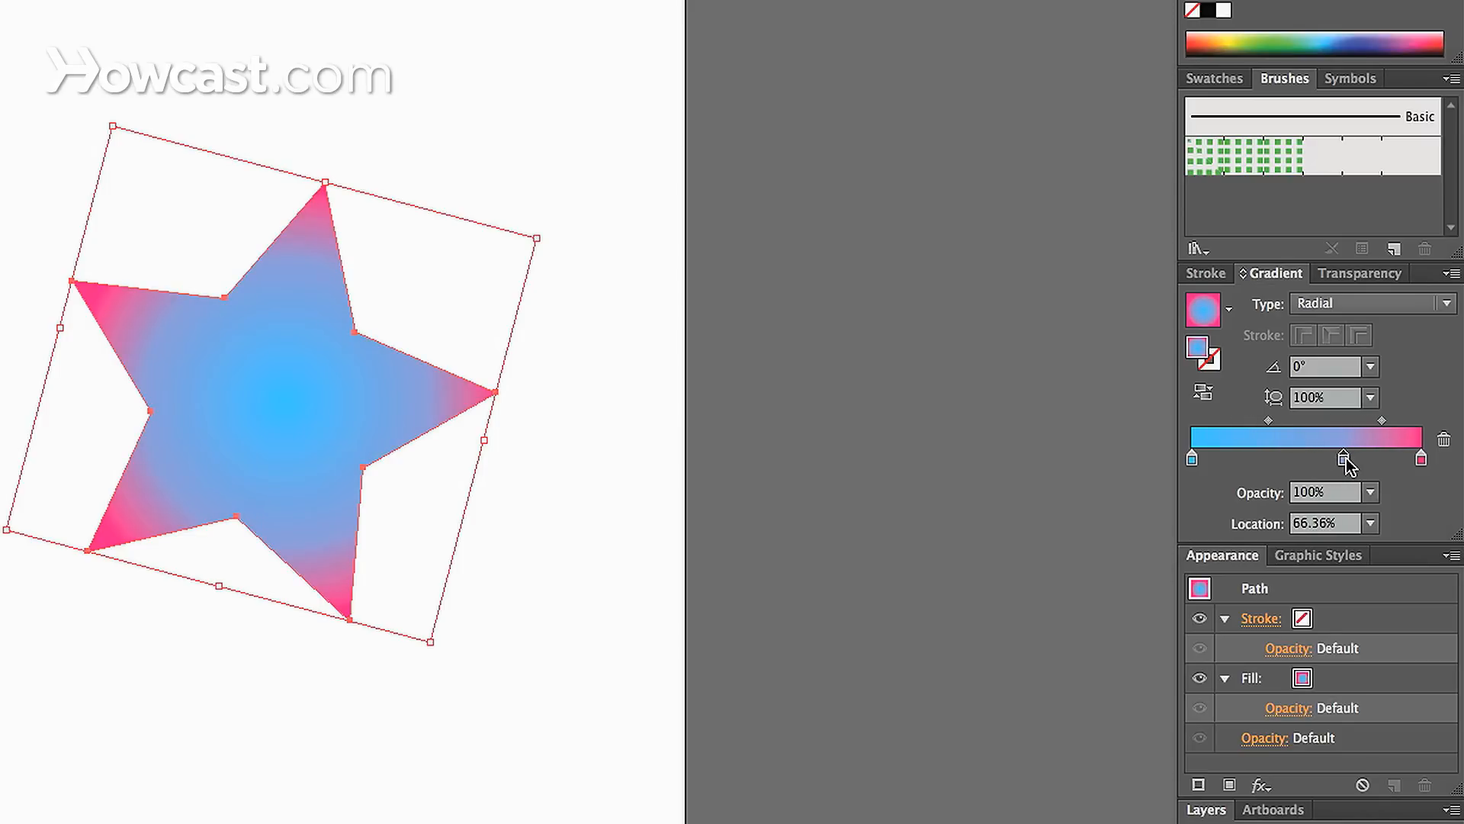
drag(1340, 457, 1288, 457)
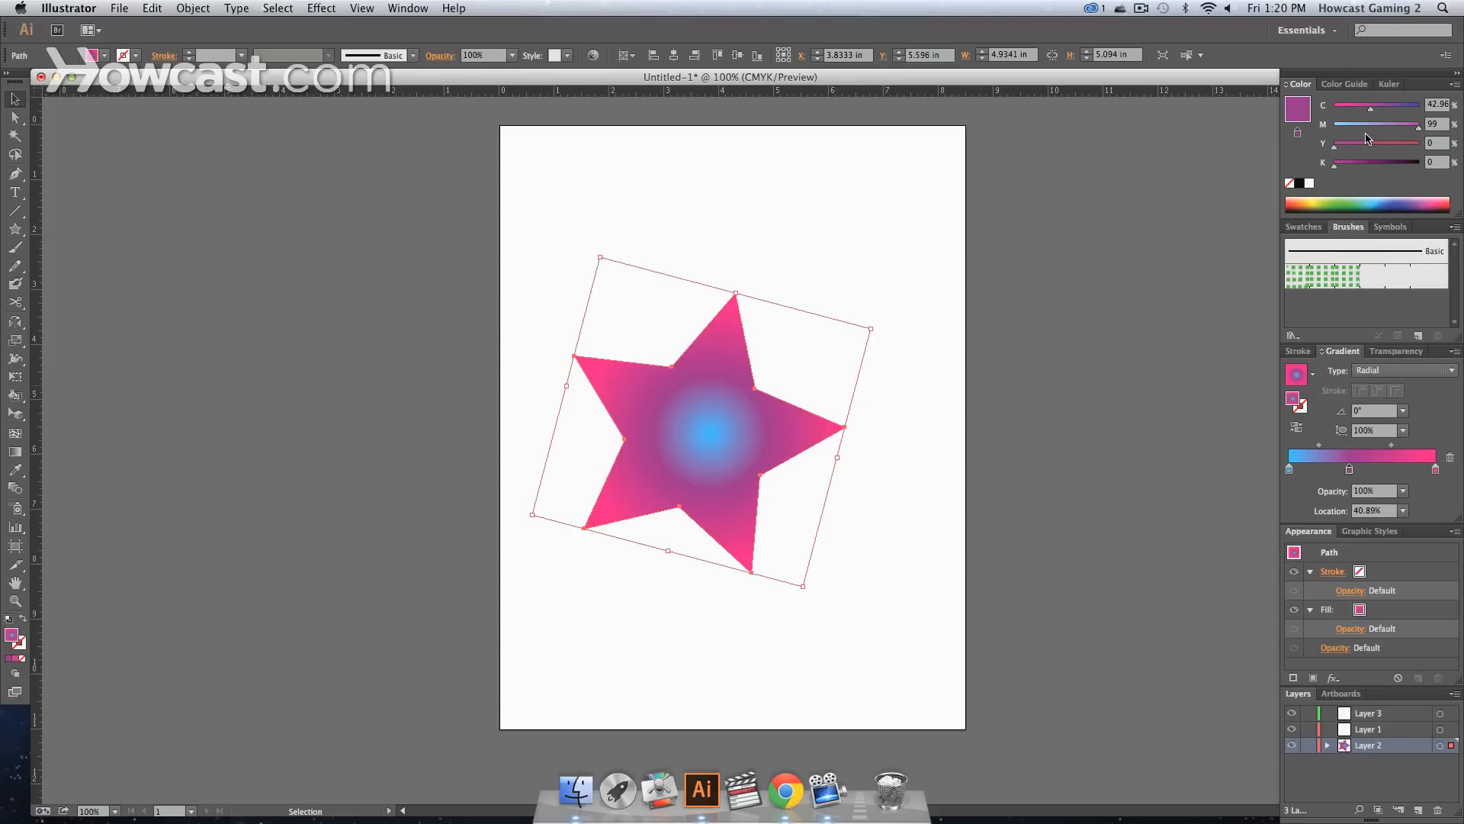
mouse_move(1371, 129)
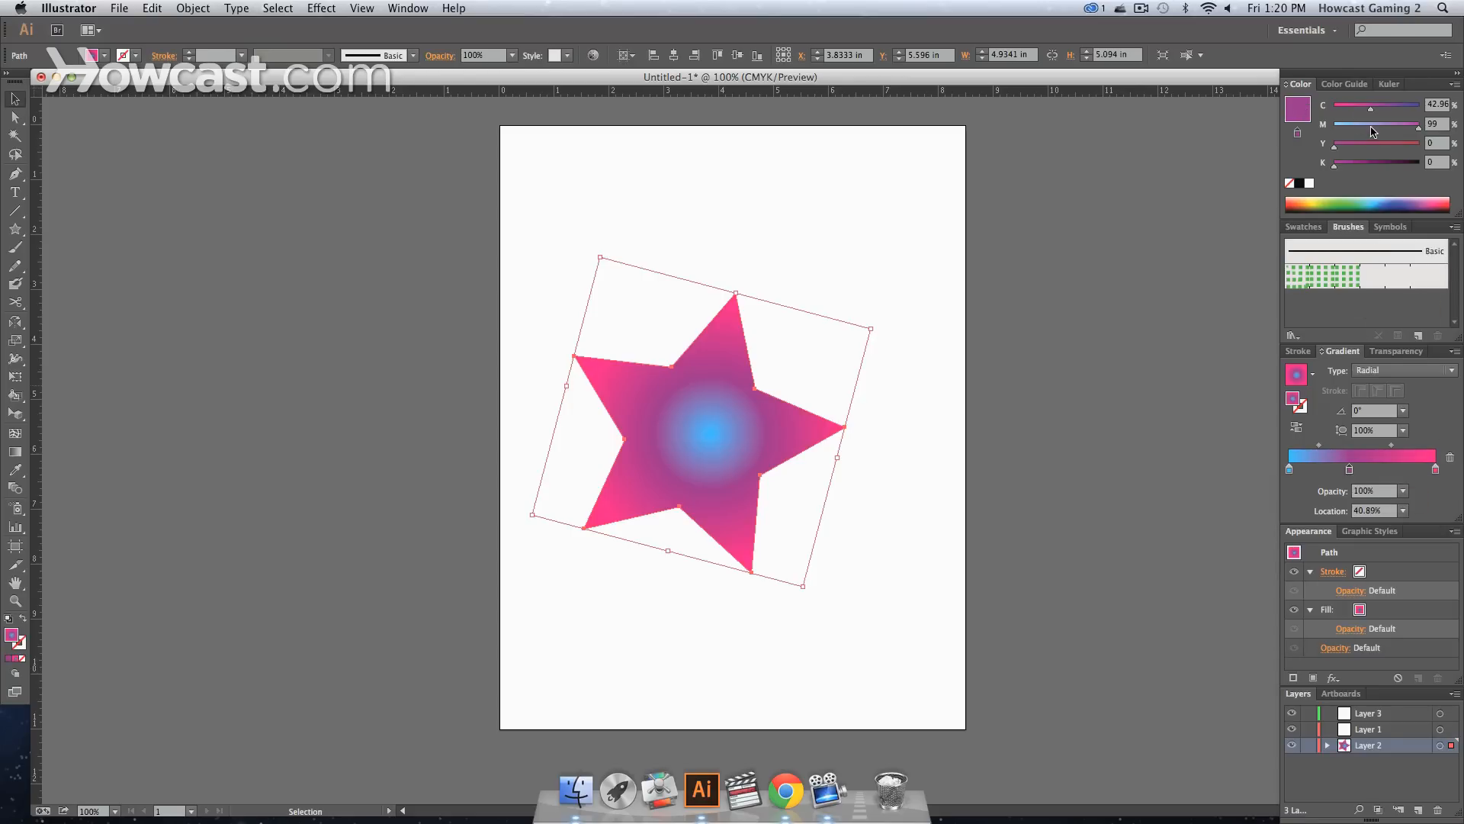
Tune the middle stop's colour mix and reposition purple stops near the cyan centre
drag(1417, 124, 1401, 124)
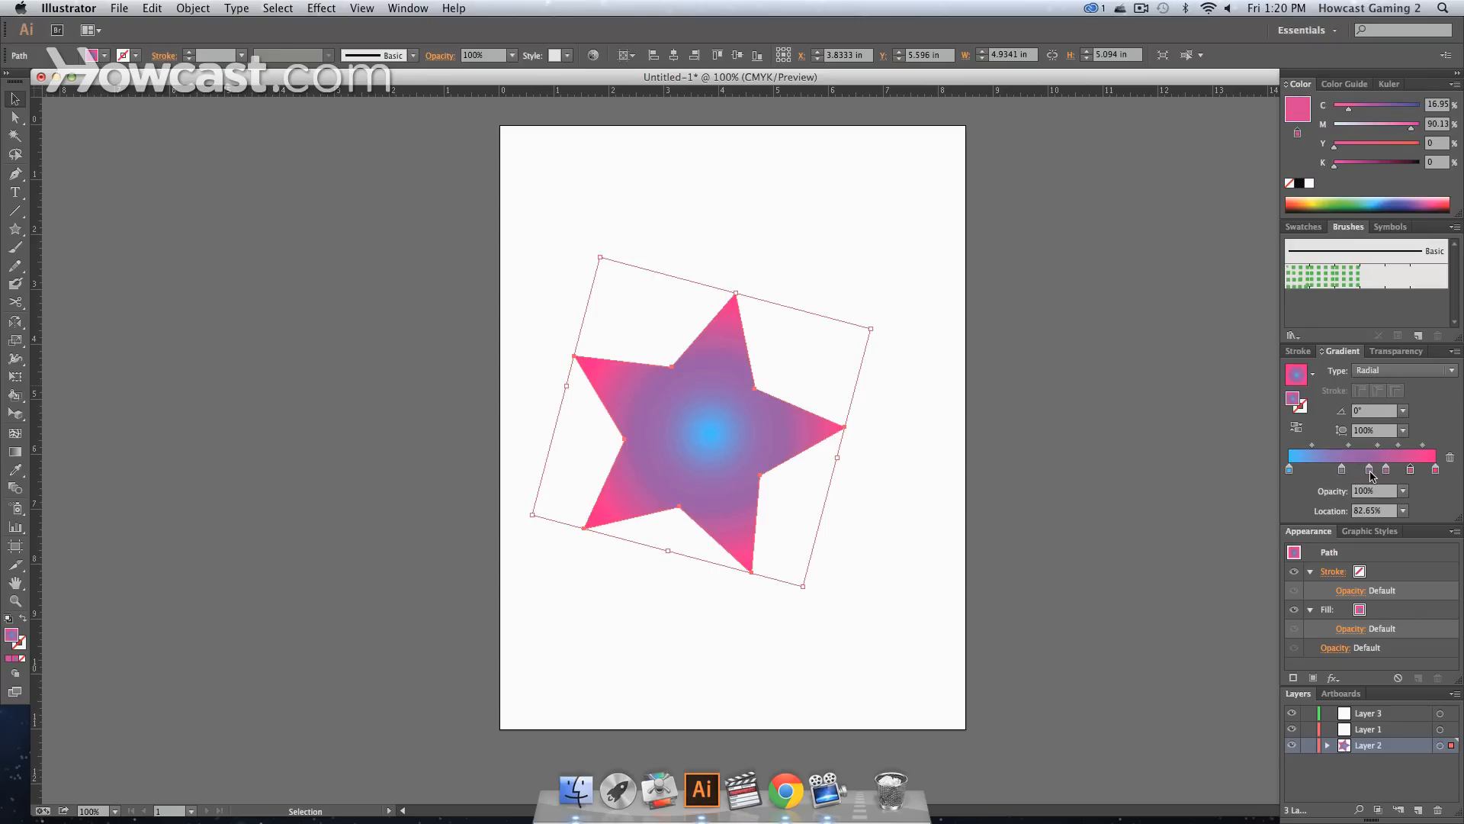
drag(1387, 458, 1368, 458)
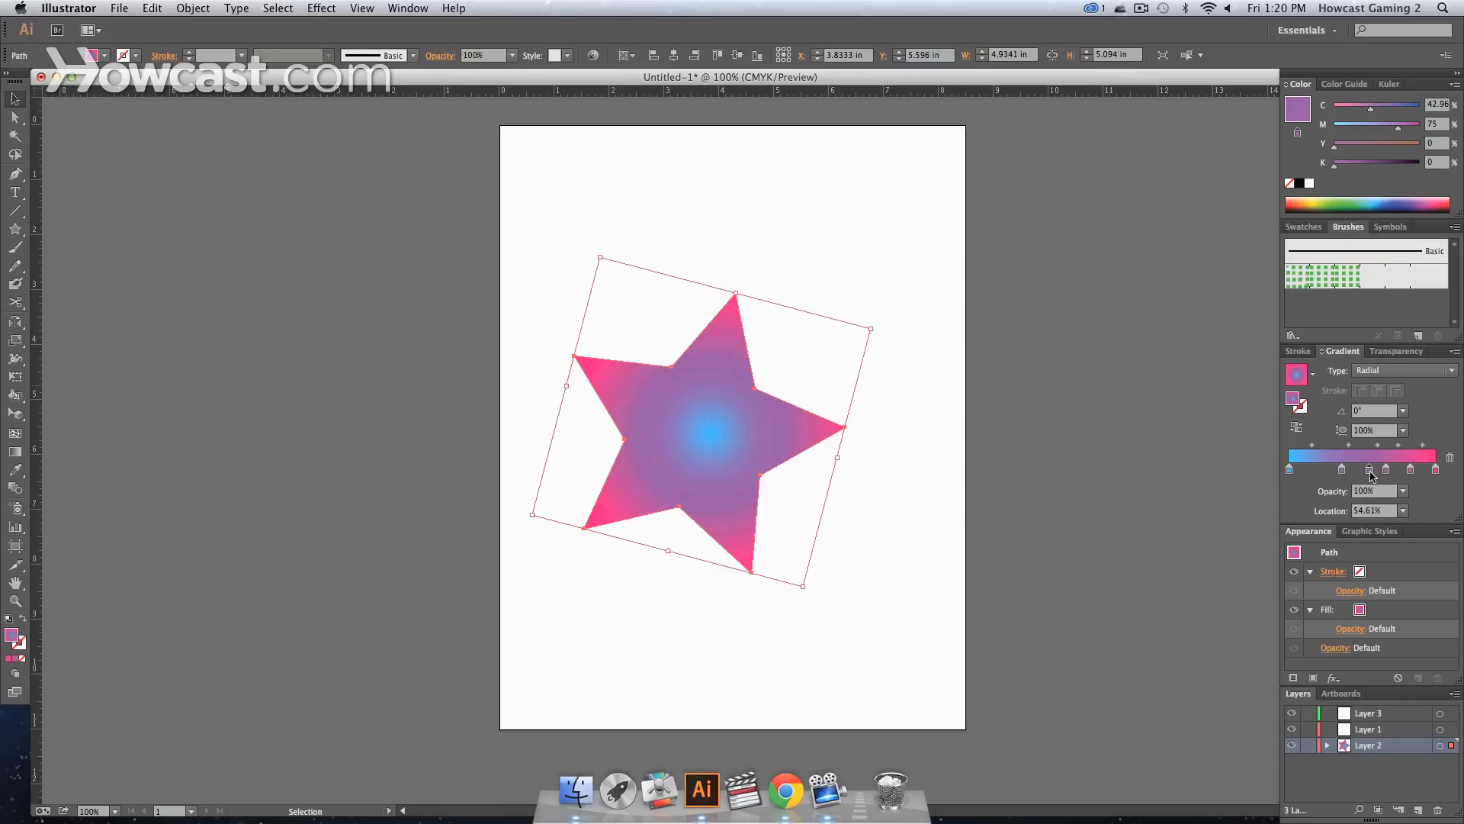
drag(1369, 470, 1317, 470)
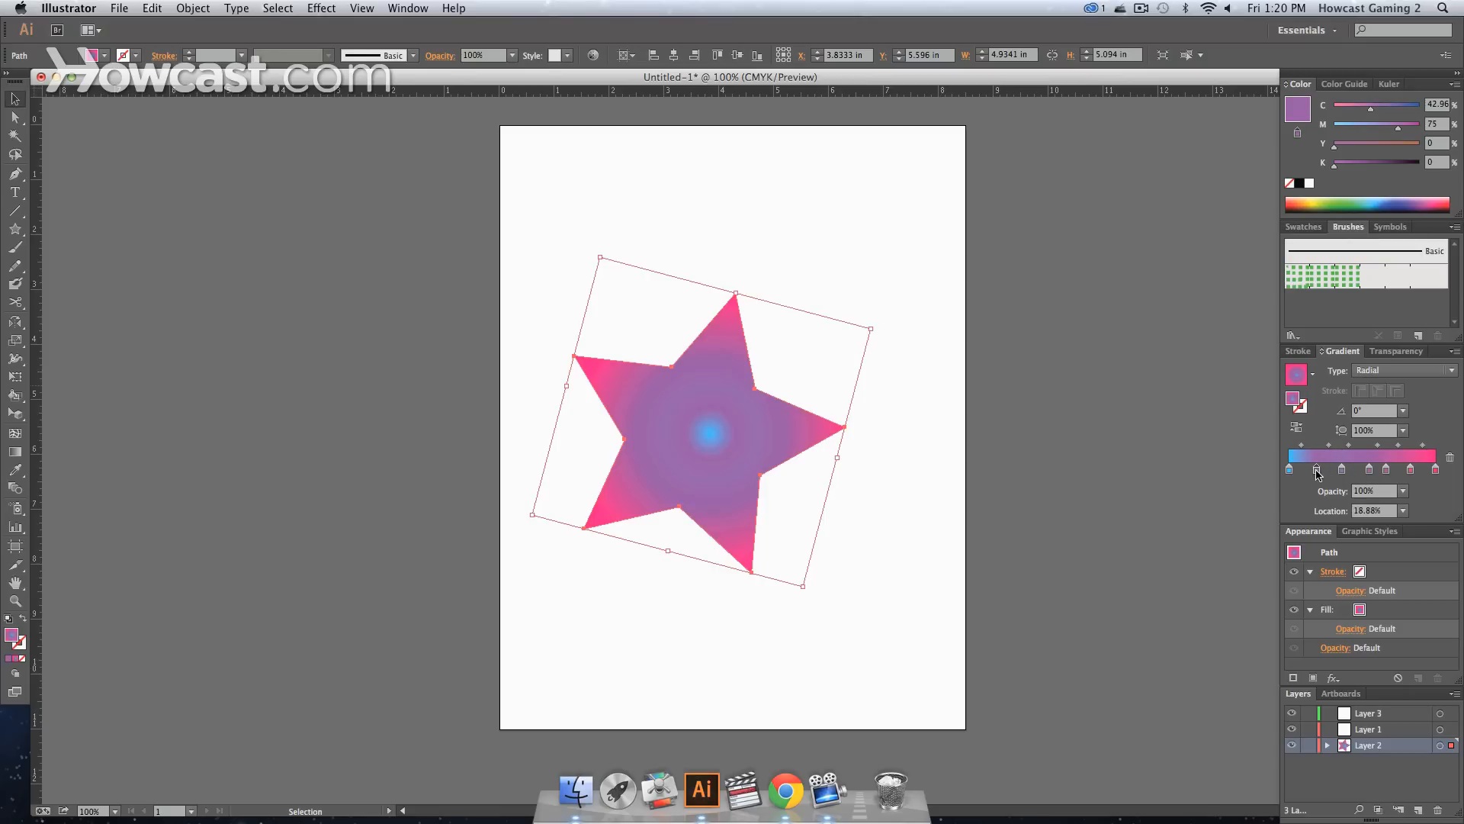
mouse_move(1272, 495)
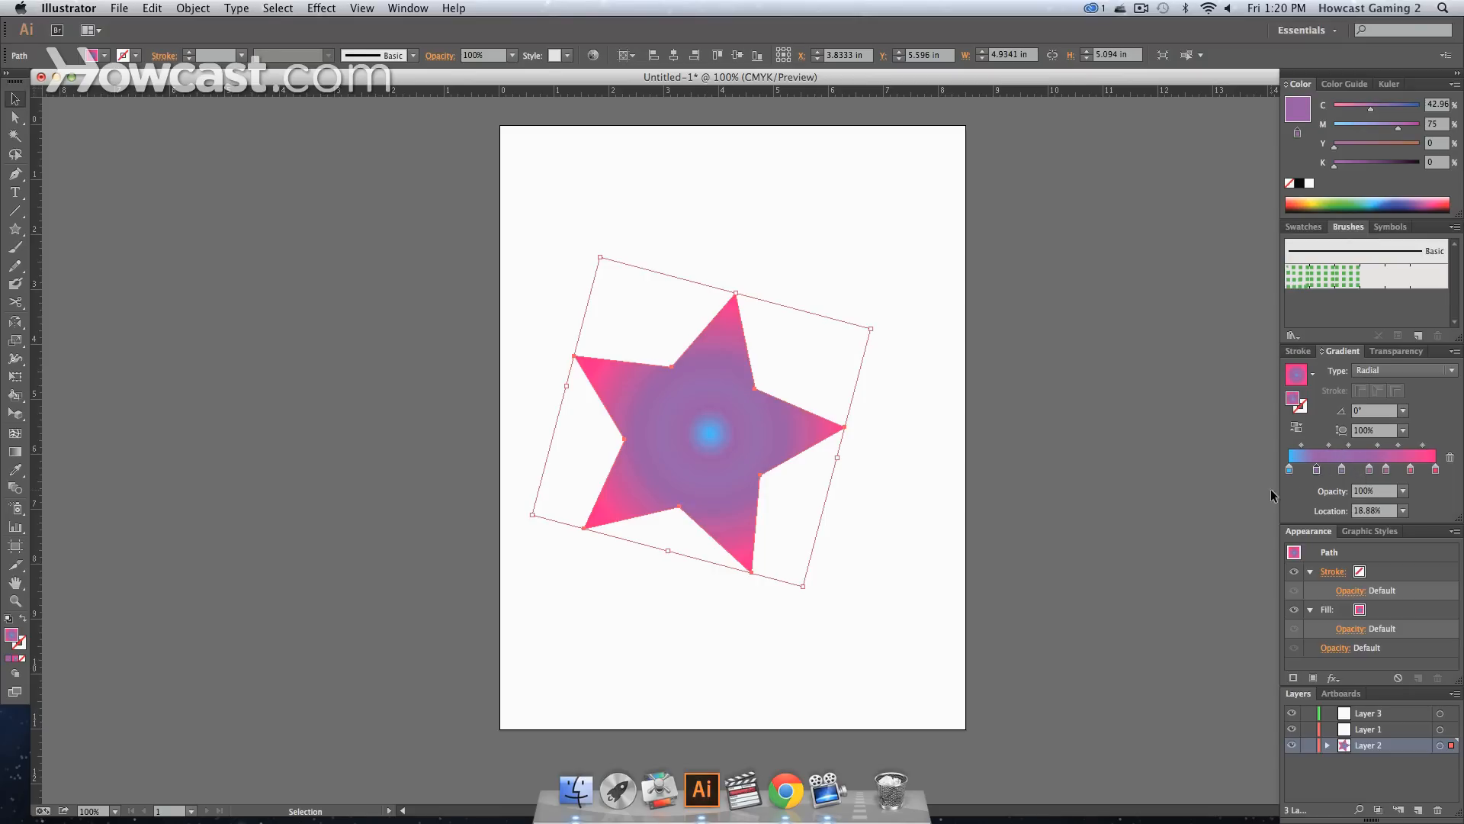